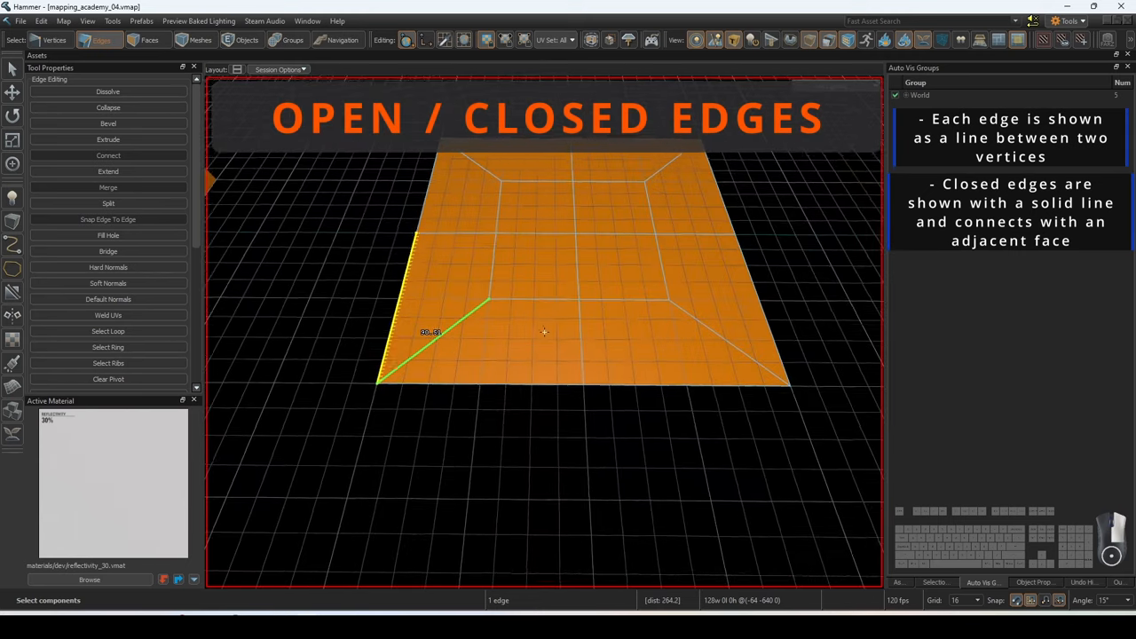
- Select an open edge on the outer border of the flat plane
click(107, 346)
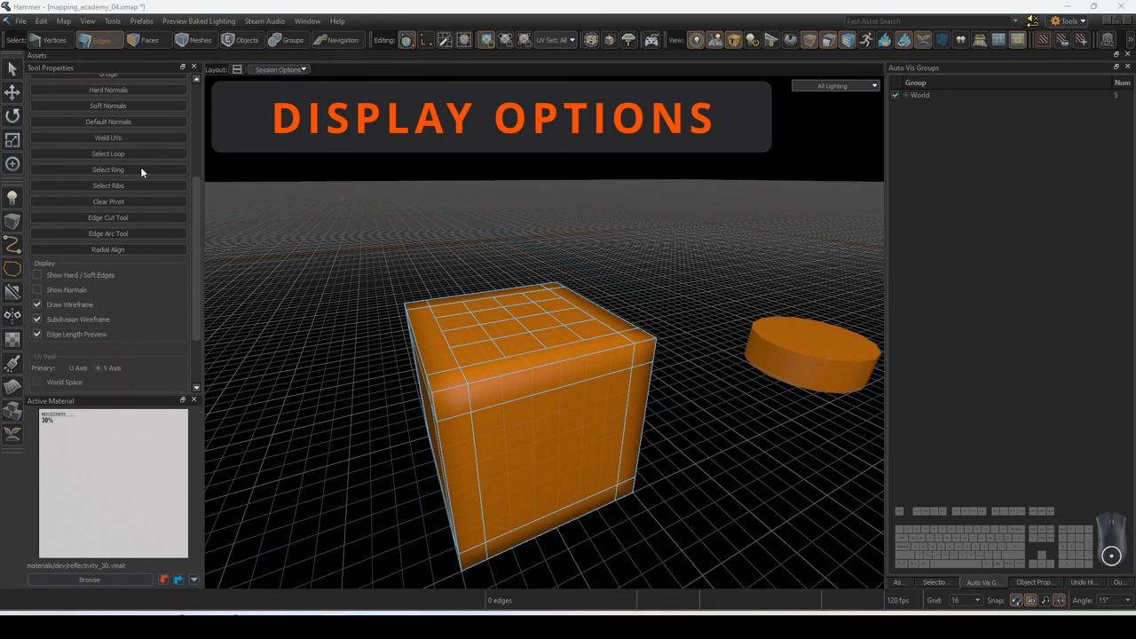
- Toggle hard/soft edge colouring on and off and the wireframe highlight on the cube
scroll(down, 3)
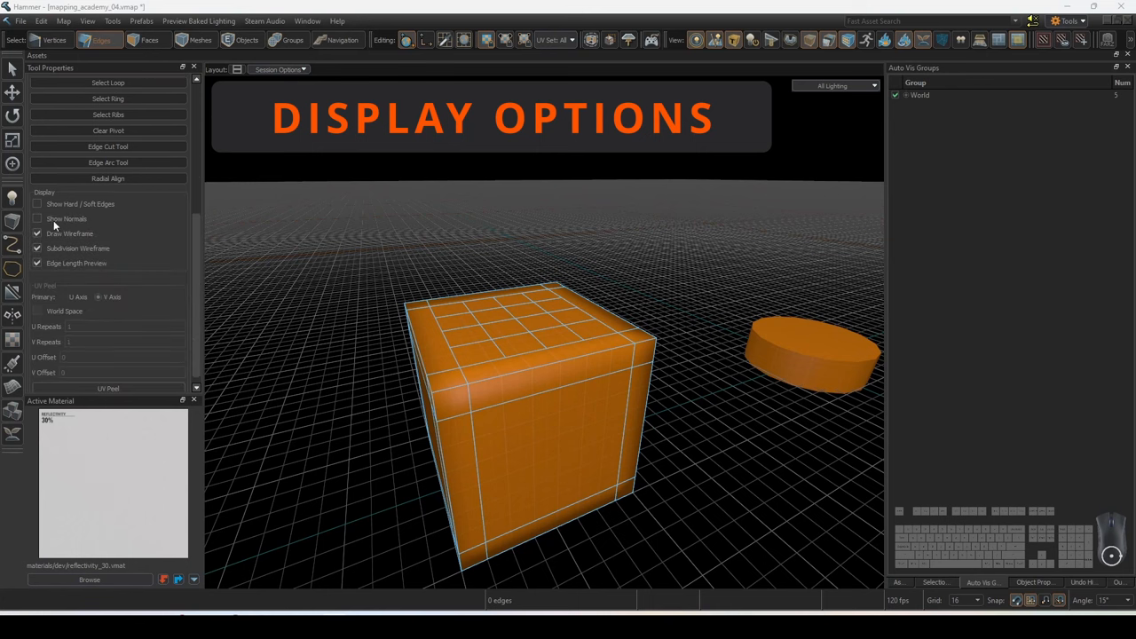
click(37, 204)
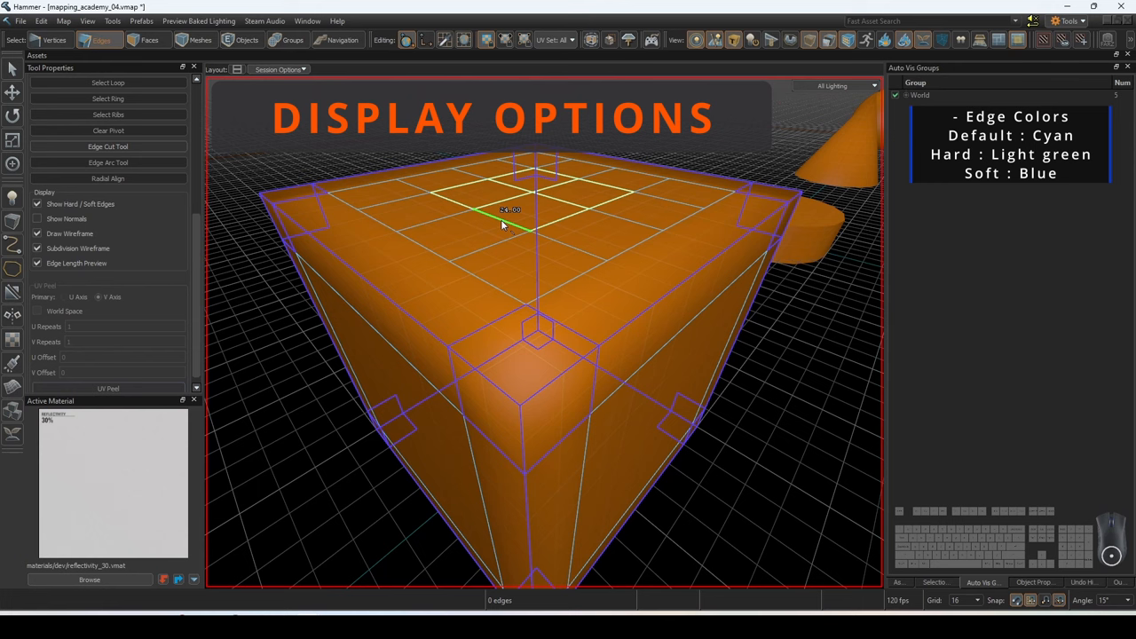
click(37, 218)
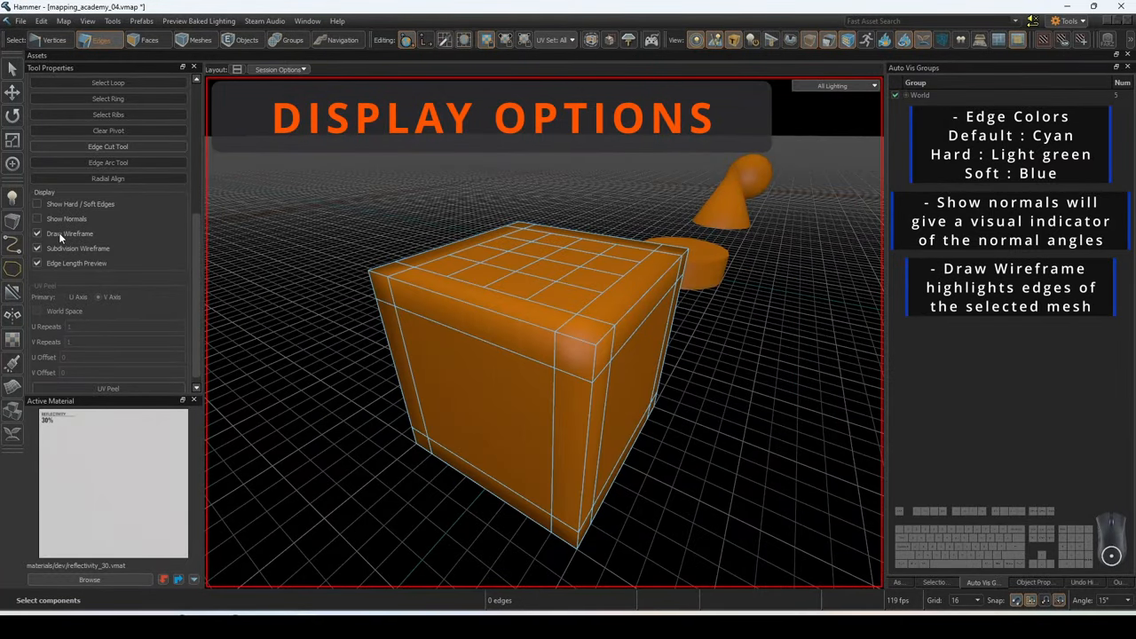
click(38, 234)
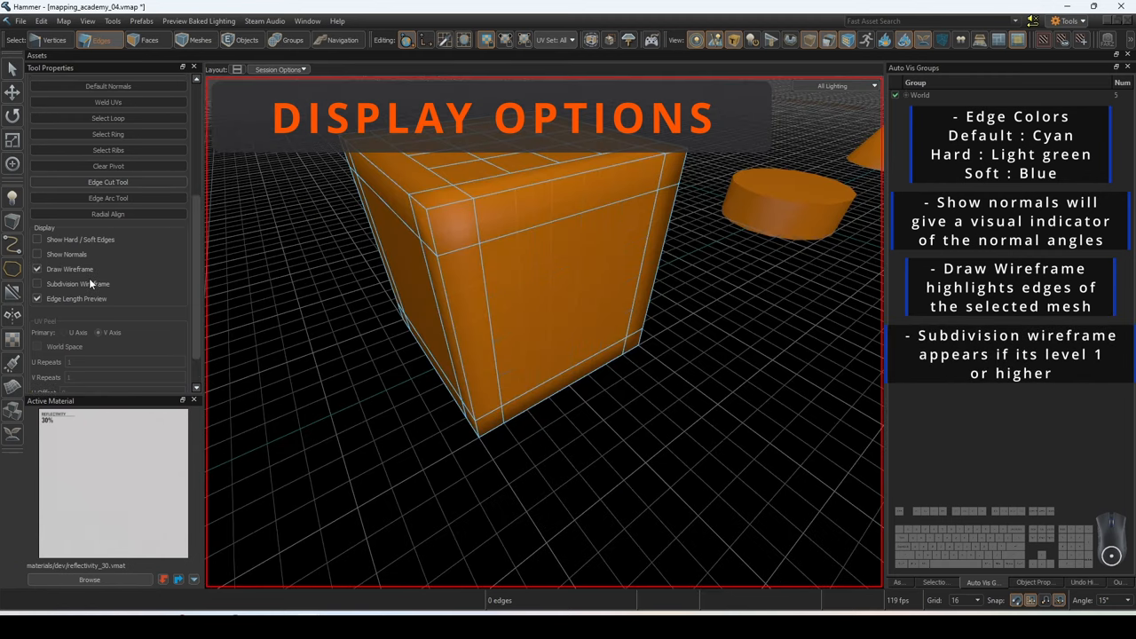
- Turn off the subdivision wireframe and toggle the edge length preview
click(37, 284)
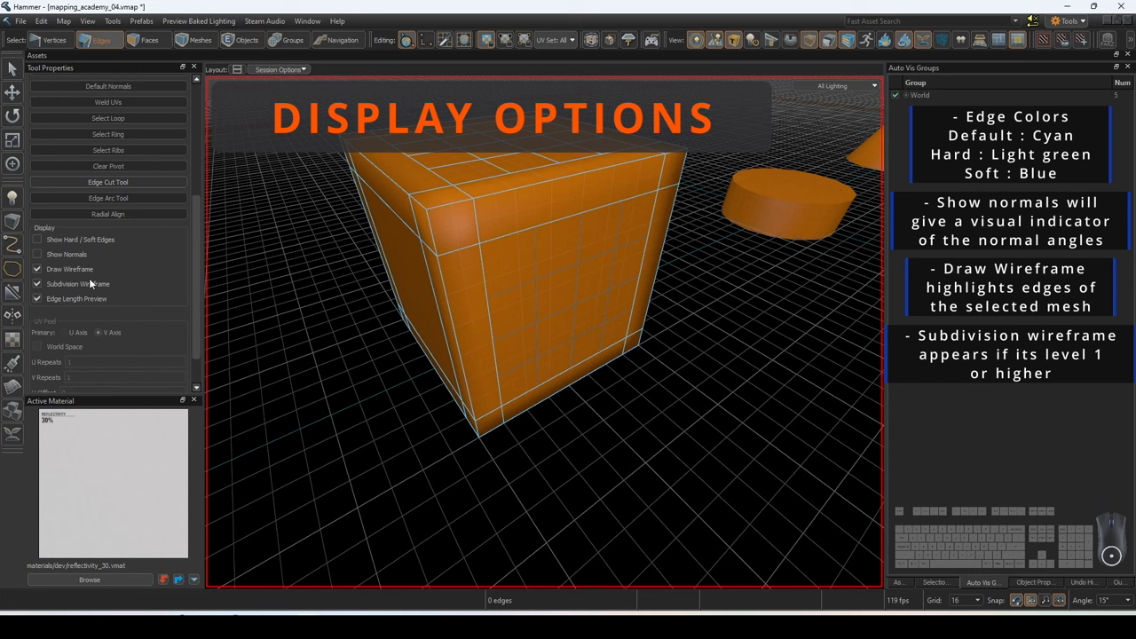
click(39, 284)
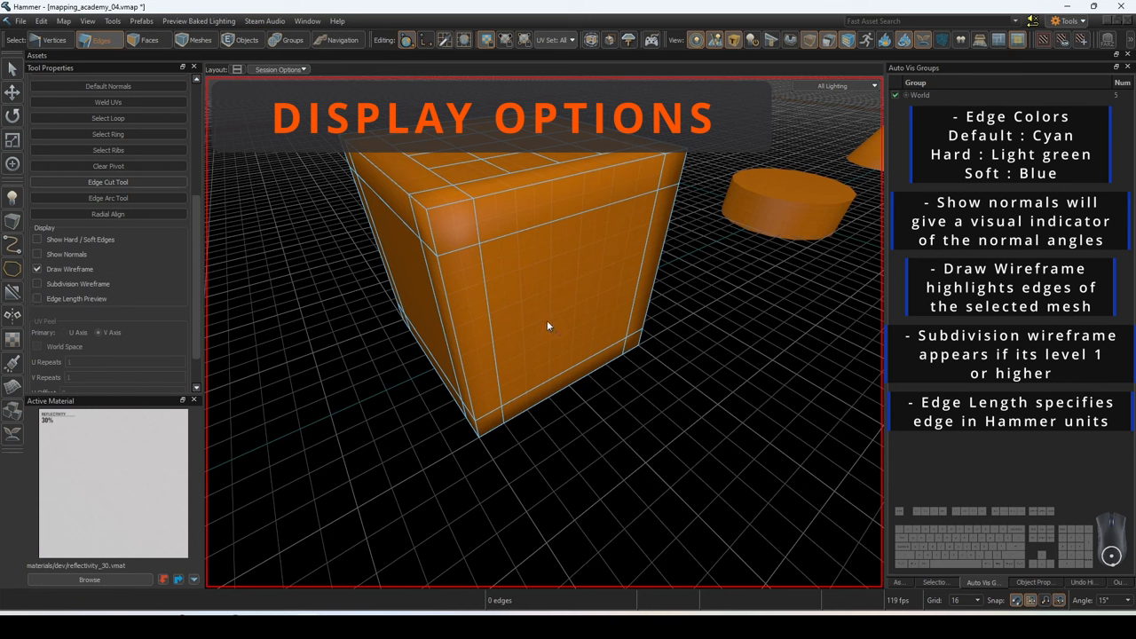
mouse_move(78, 294)
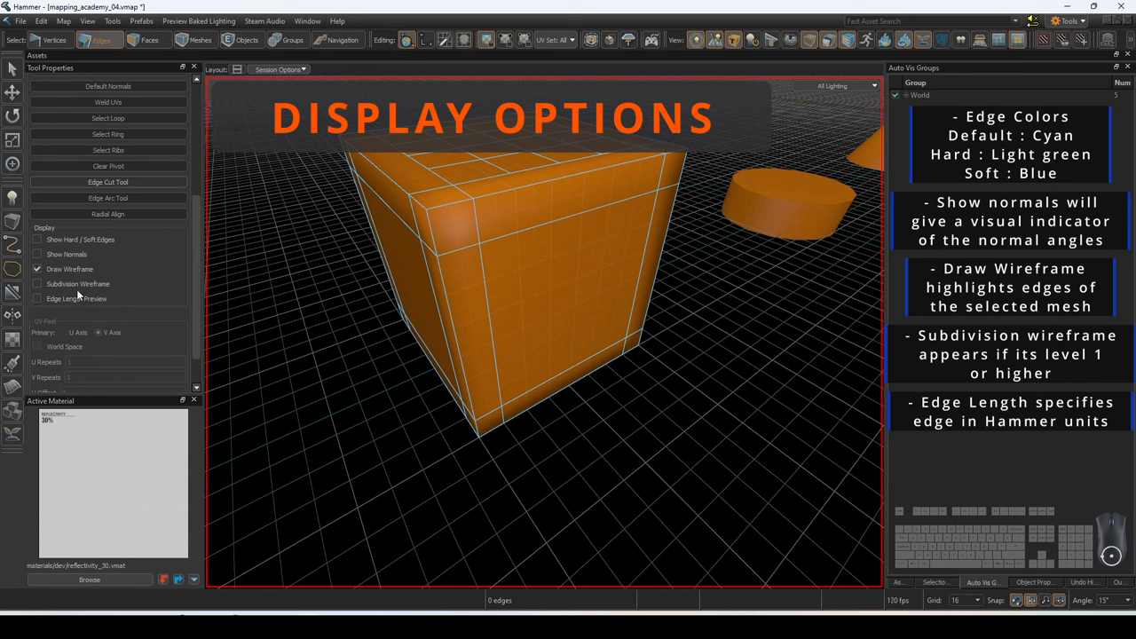
click(39, 298)
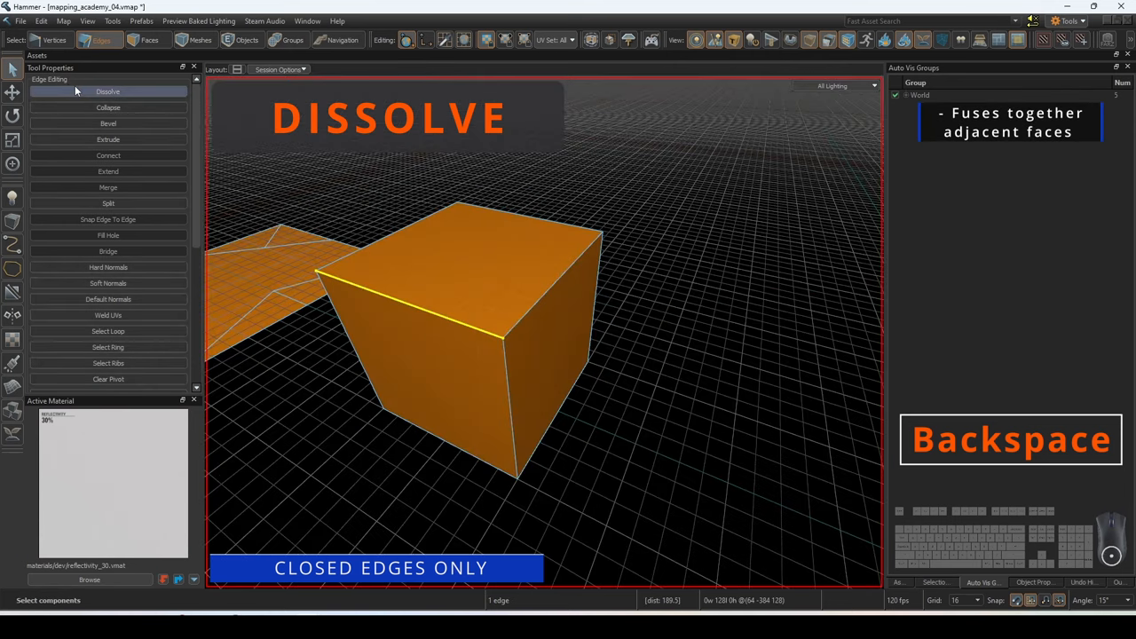
- Dissolve a closed cube edge with Backspace, then shape a block into a ramp the same way
click(106, 92)
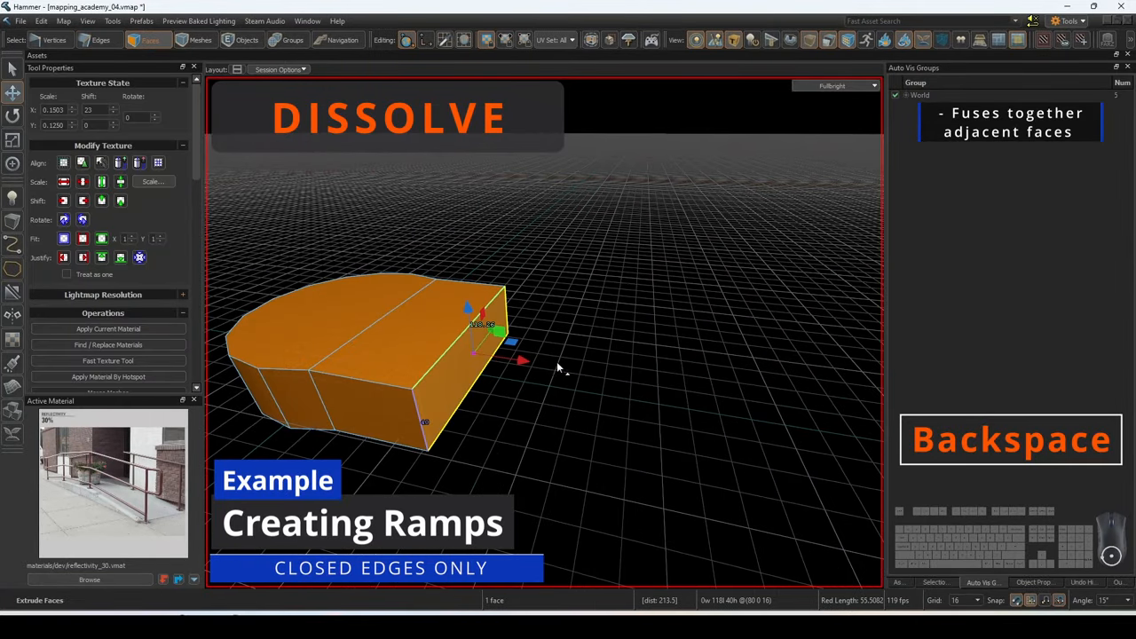
click(99, 39)
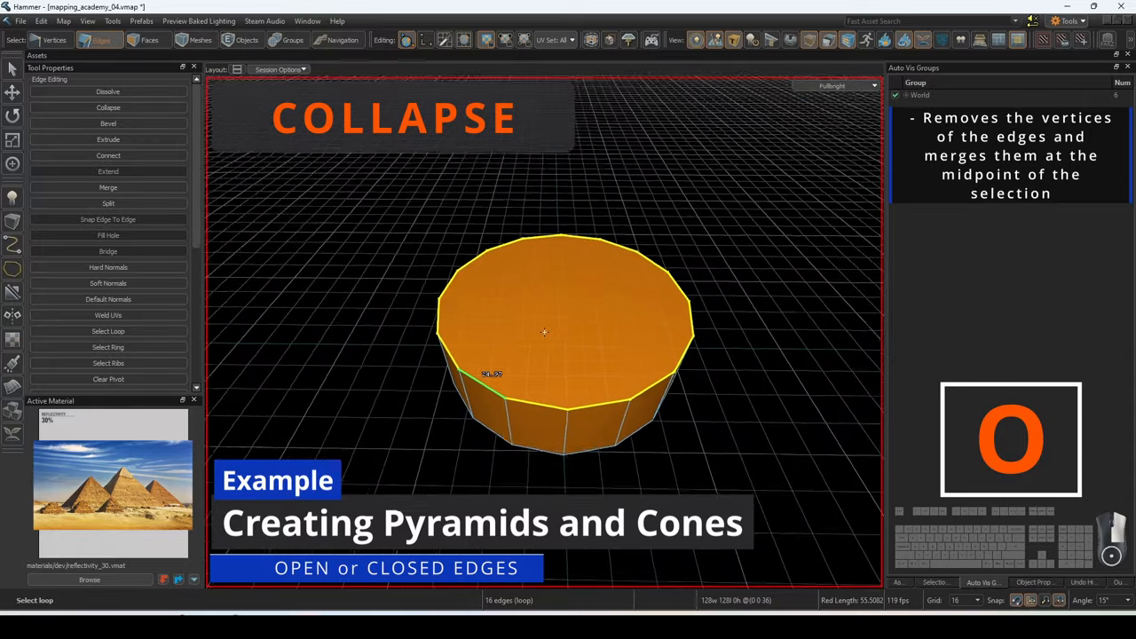
- Collapse the cylinder's top loop and the arch edges to single points and inspect the merged vertex
click(107, 109)
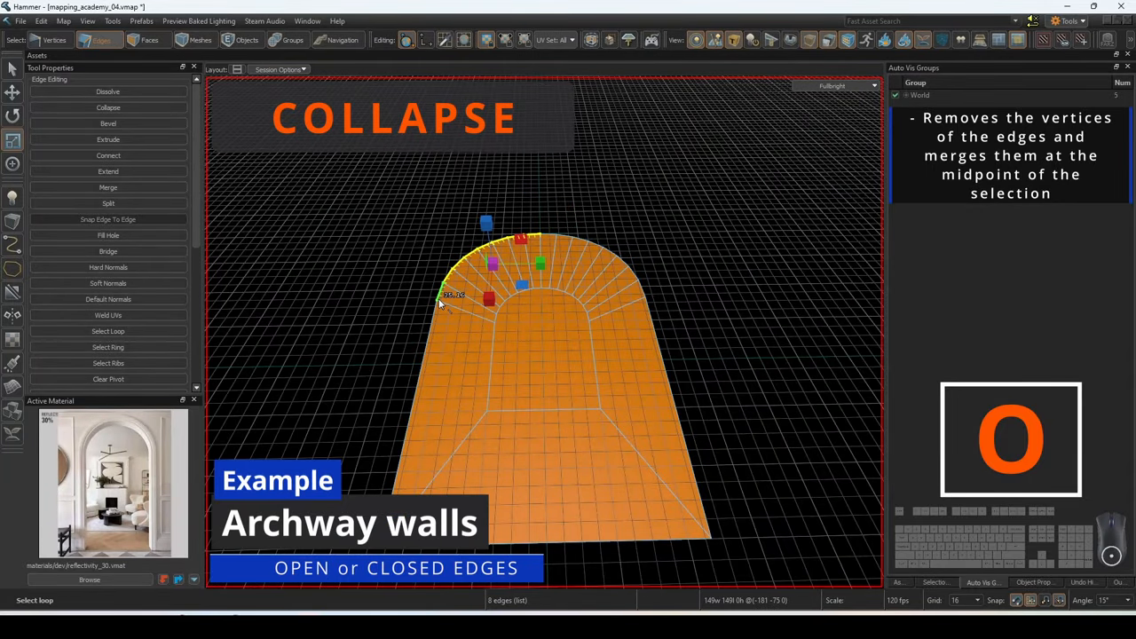
click(106, 106)
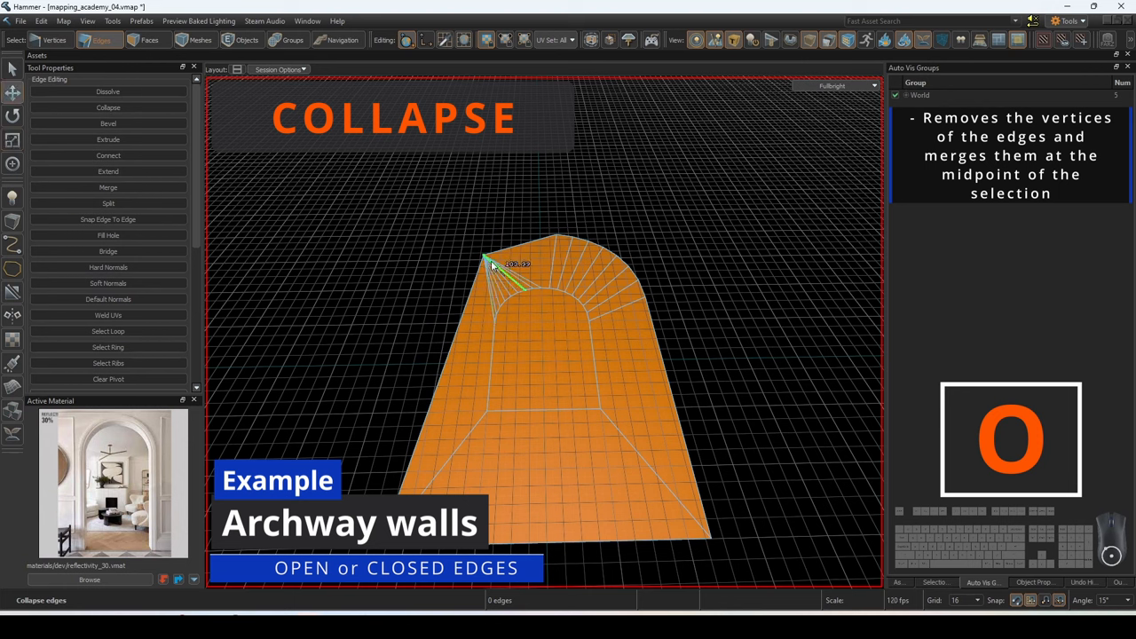
click(50, 39)
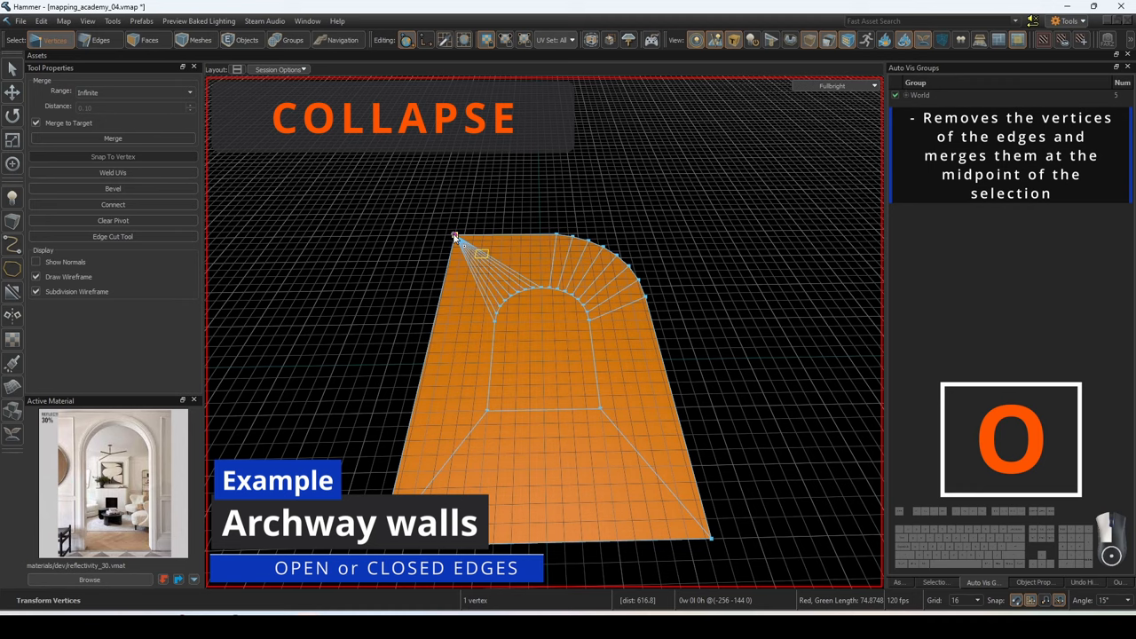
click(99, 39)
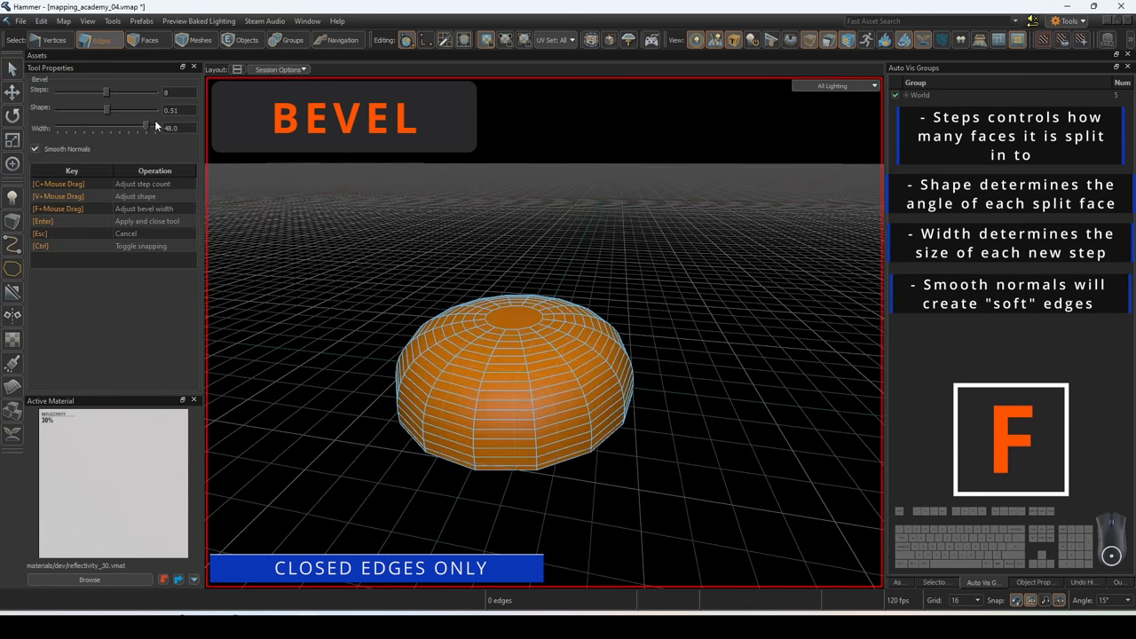
- Bevel the cylinder rim, adjusting its shape, step count and width sliders
drag(146, 127, 126, 127)
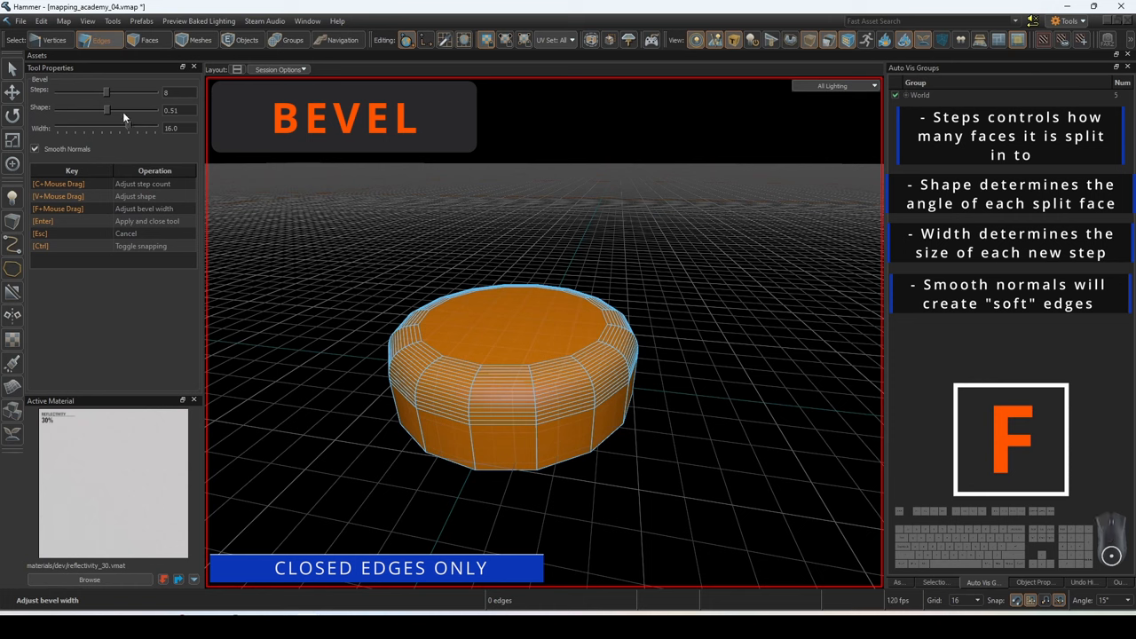
drag(107, 93, 74, 92)
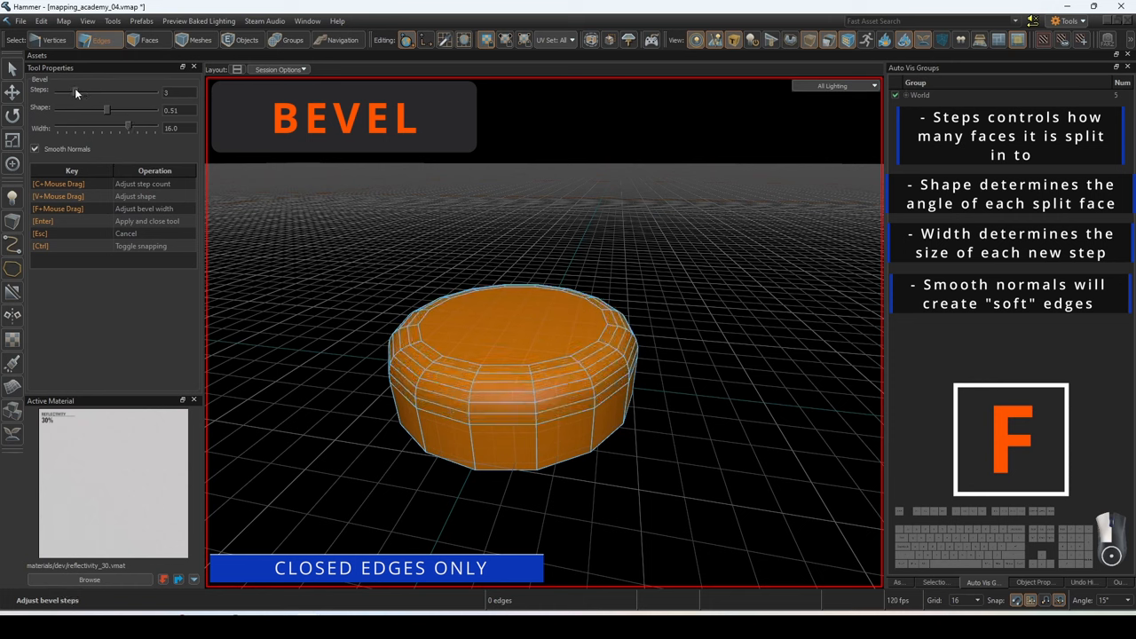
drag(106, 116, 131, 116)
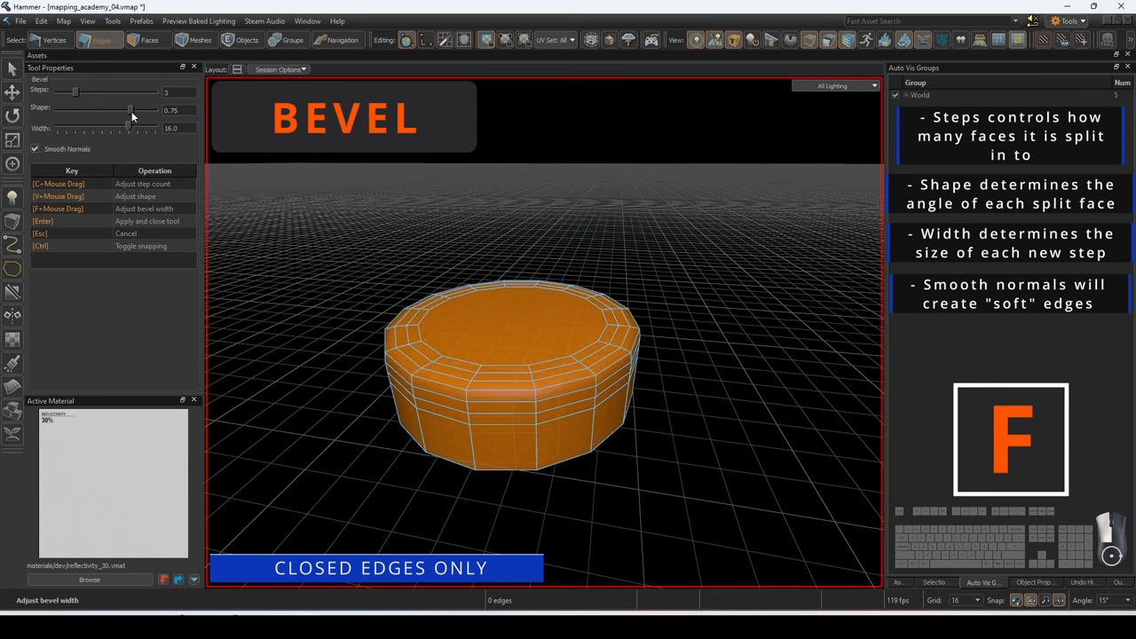
drag(133, 117, 99, 117)
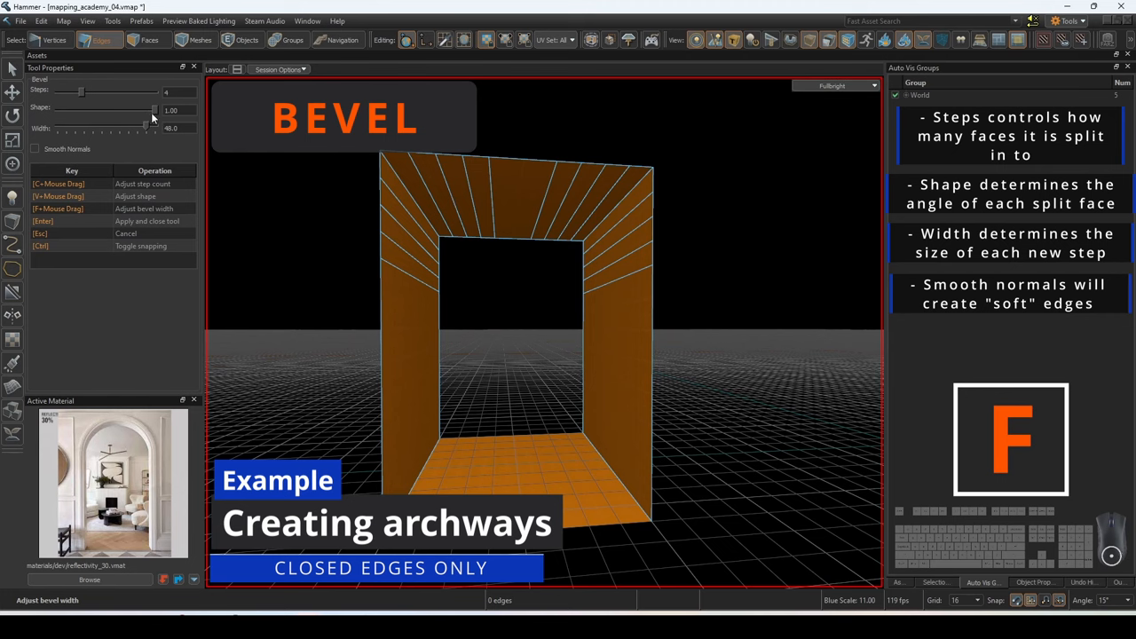
- Widen a bevel across the doorway's top edges to curve it into an arch
drag(138, 117, 96, 117)
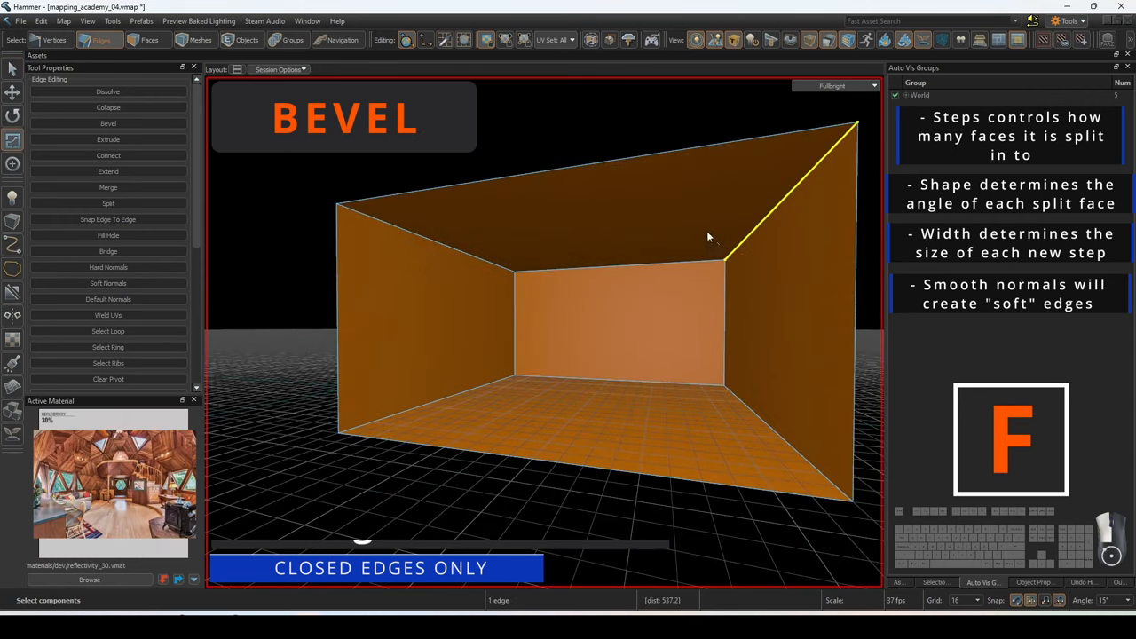
click(108, 124)
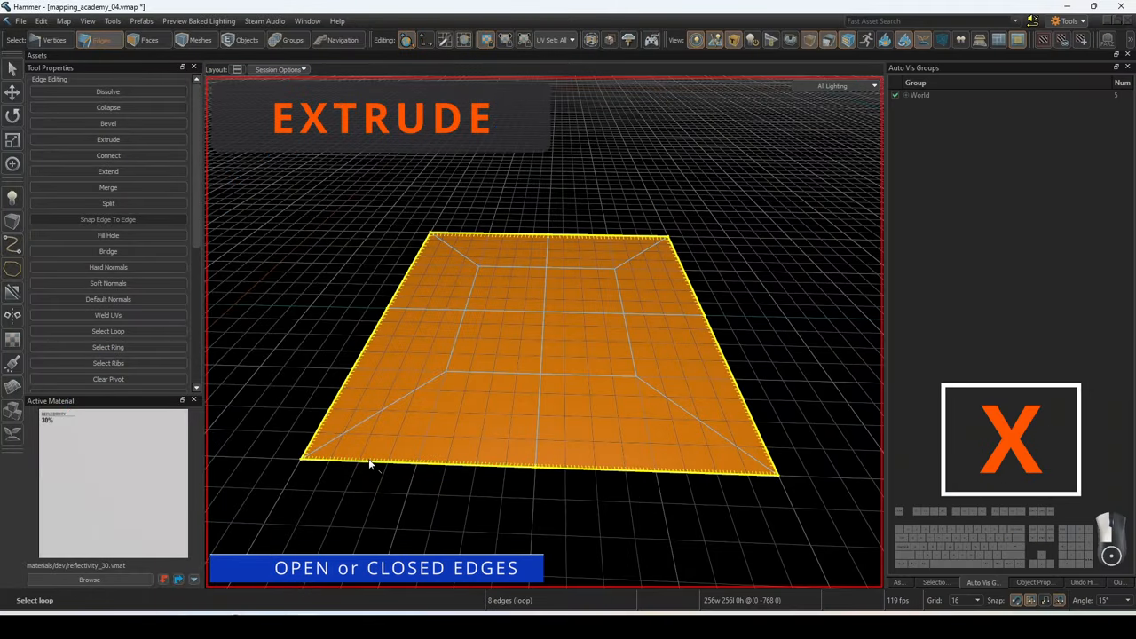
- Select the cylinder's ring of side edges and extrude them with X into gear teeth
click(106, 138)
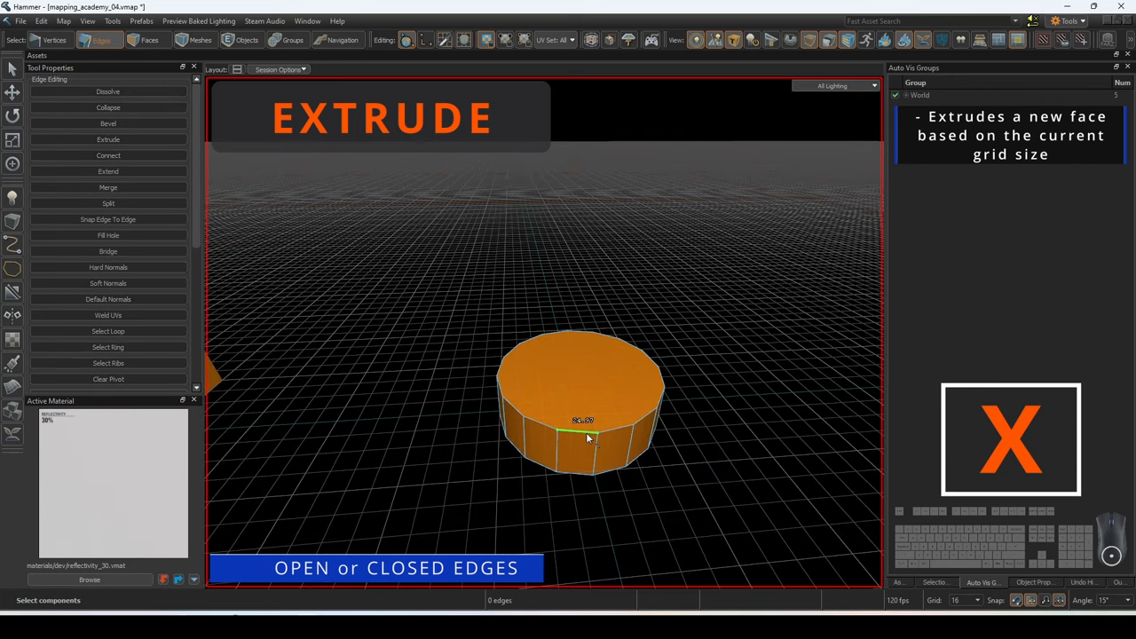
click(106, 156)
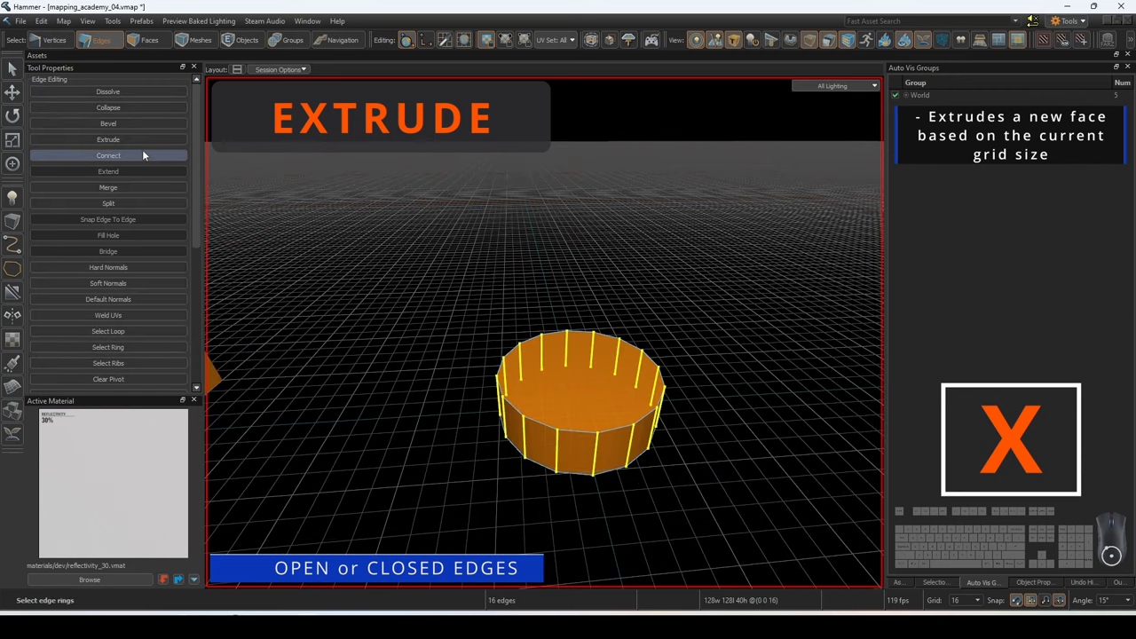
click(106, 138)
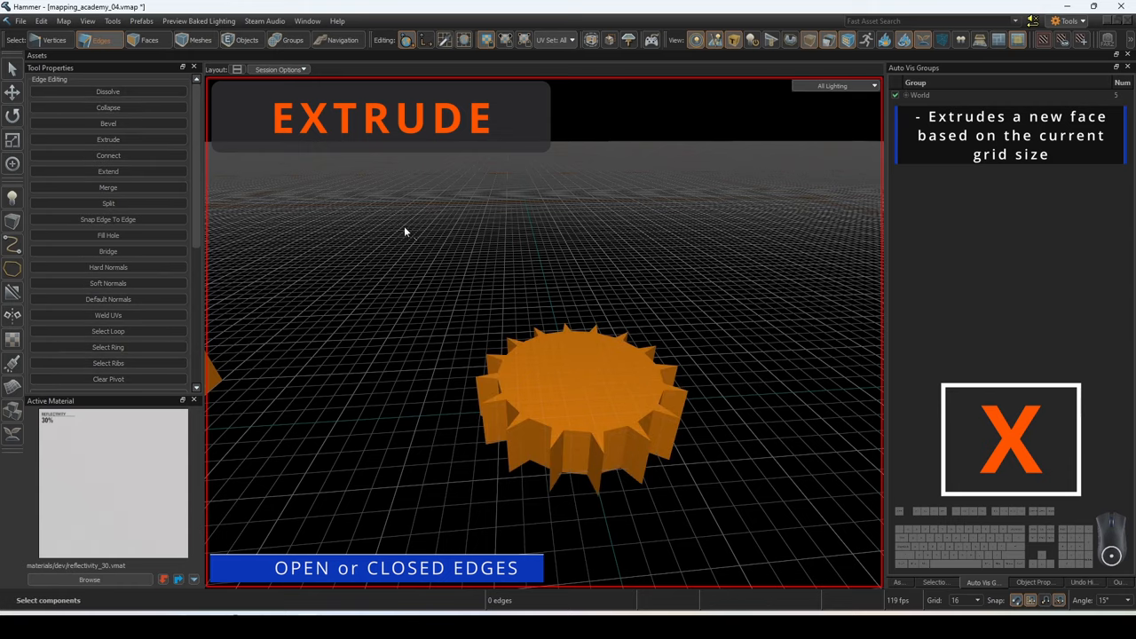
click(107, 138)
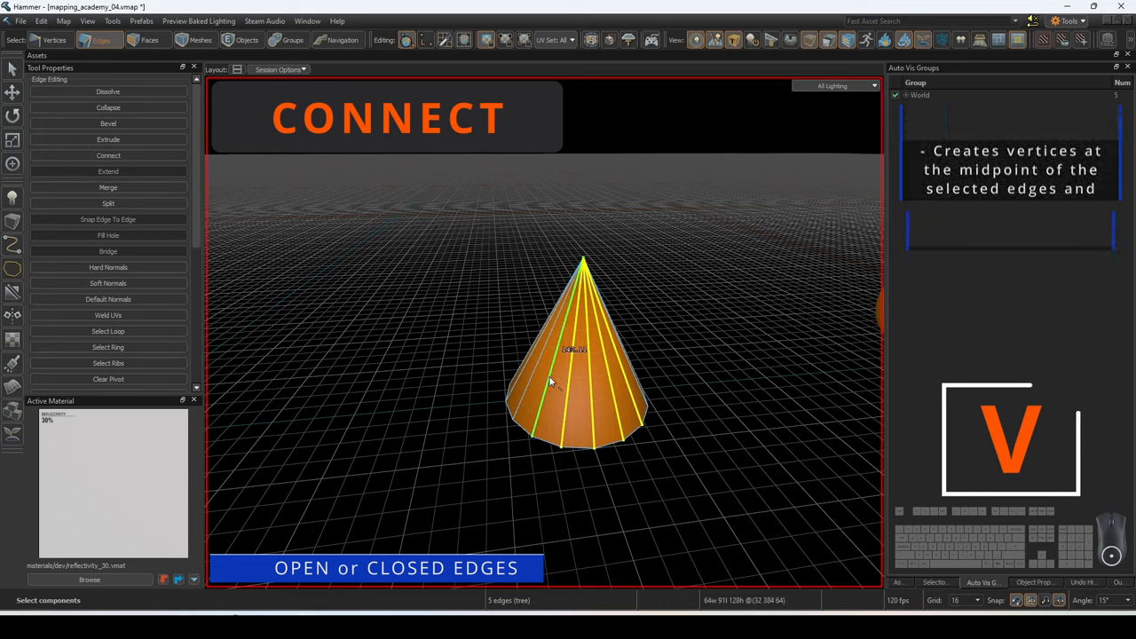
- Connect the selected cone side edges at their midpoints with V
click(107, 170)
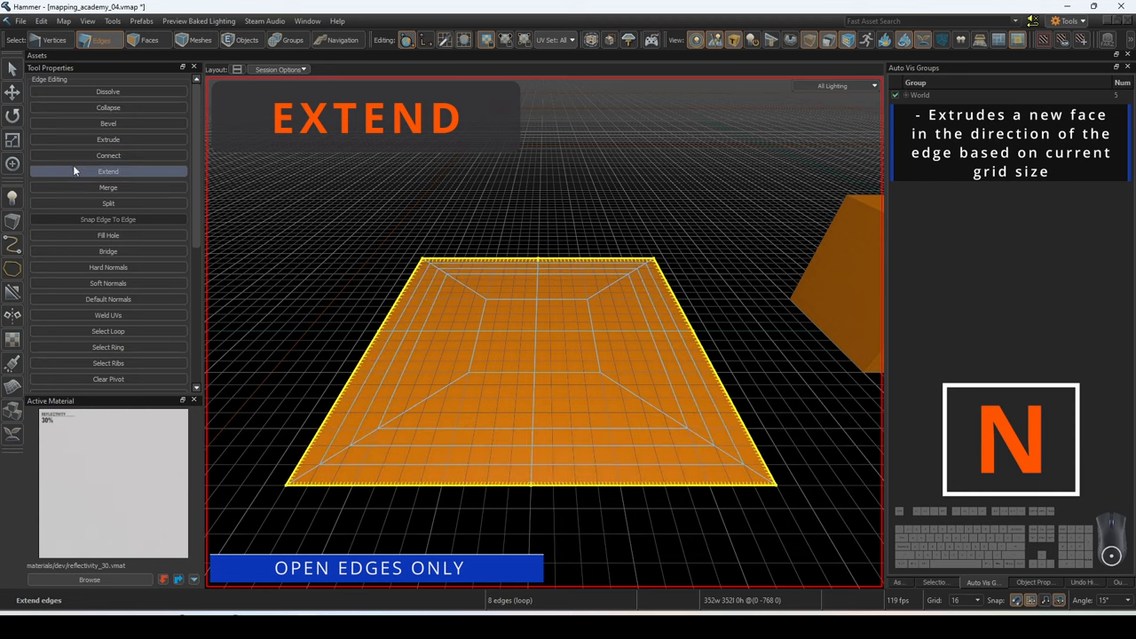
- Extend the plane's open border loop outward into new faces with N
click(106, 170)
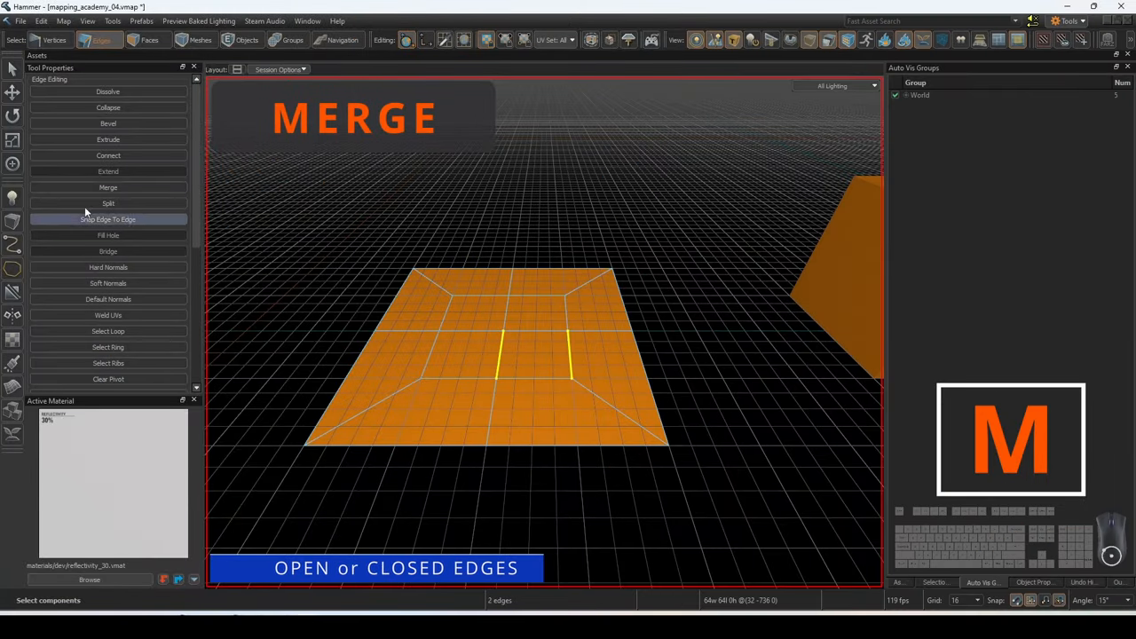
- Merge the two selected plane edges with M, then pick an edge on the cube
click(109, 188)
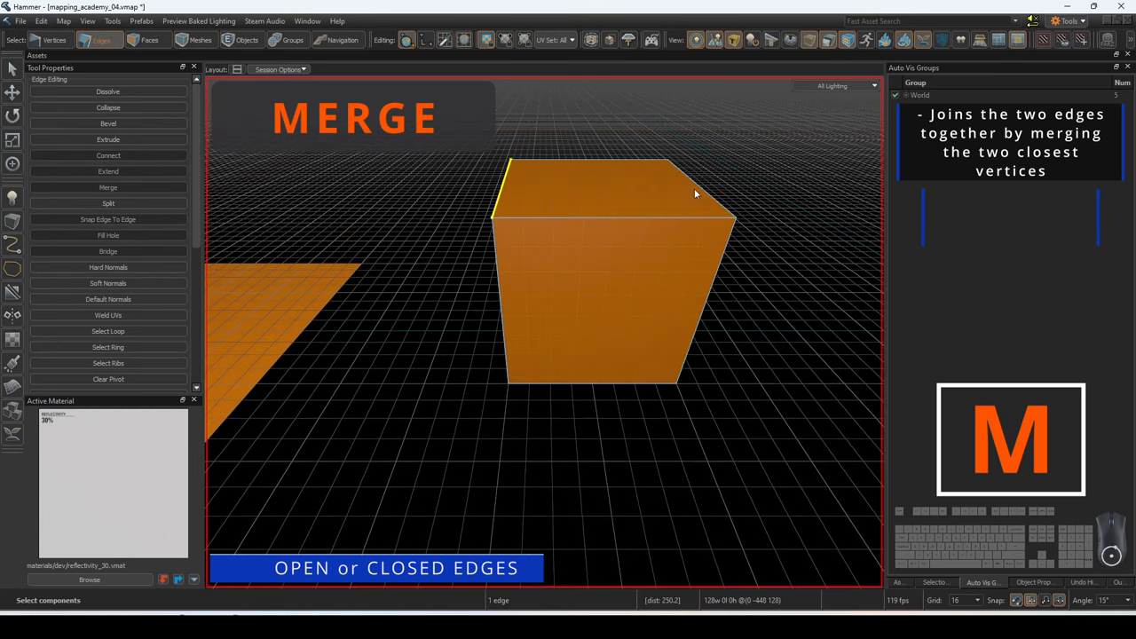
click(106, 188)
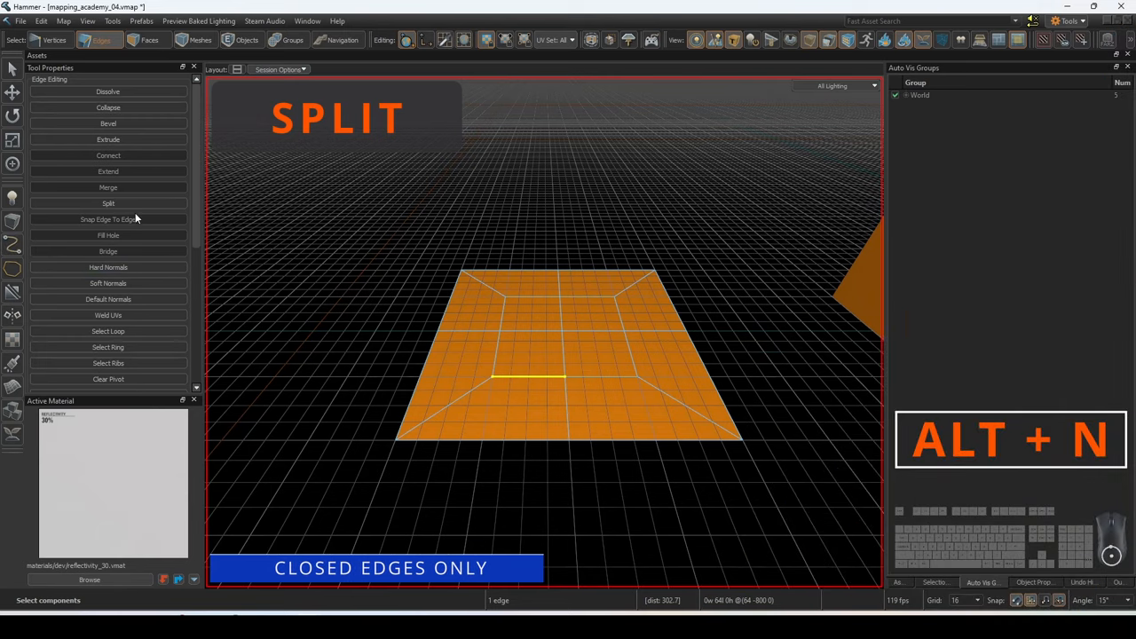
- Split the selected plane edge with Alt+N so the freed face swings upward
click(106, 202)
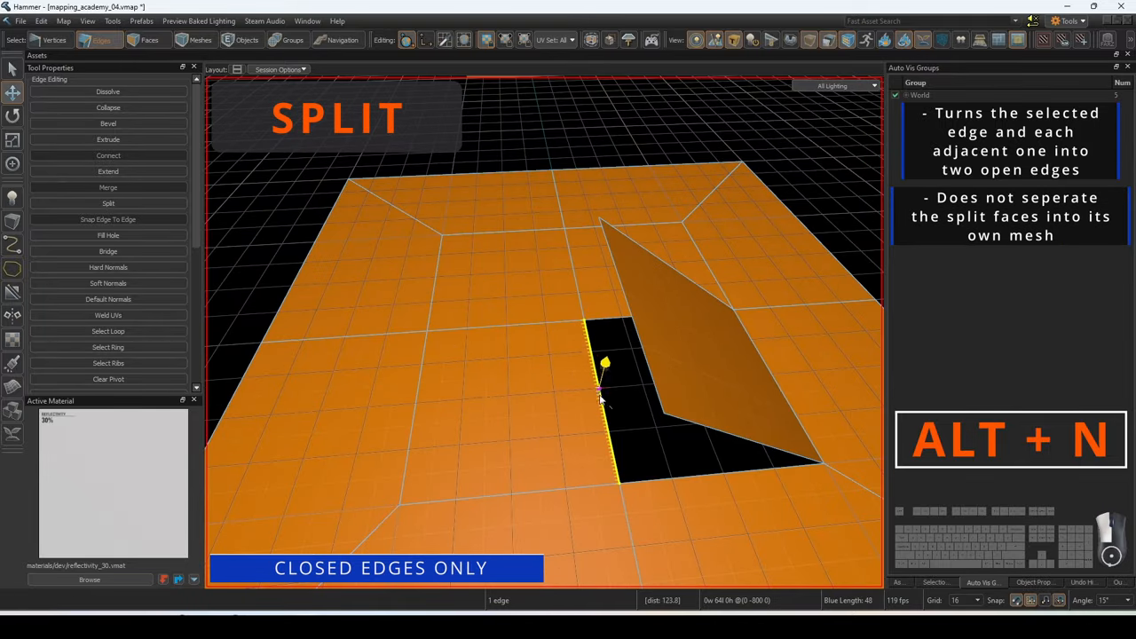
click(107, 202)
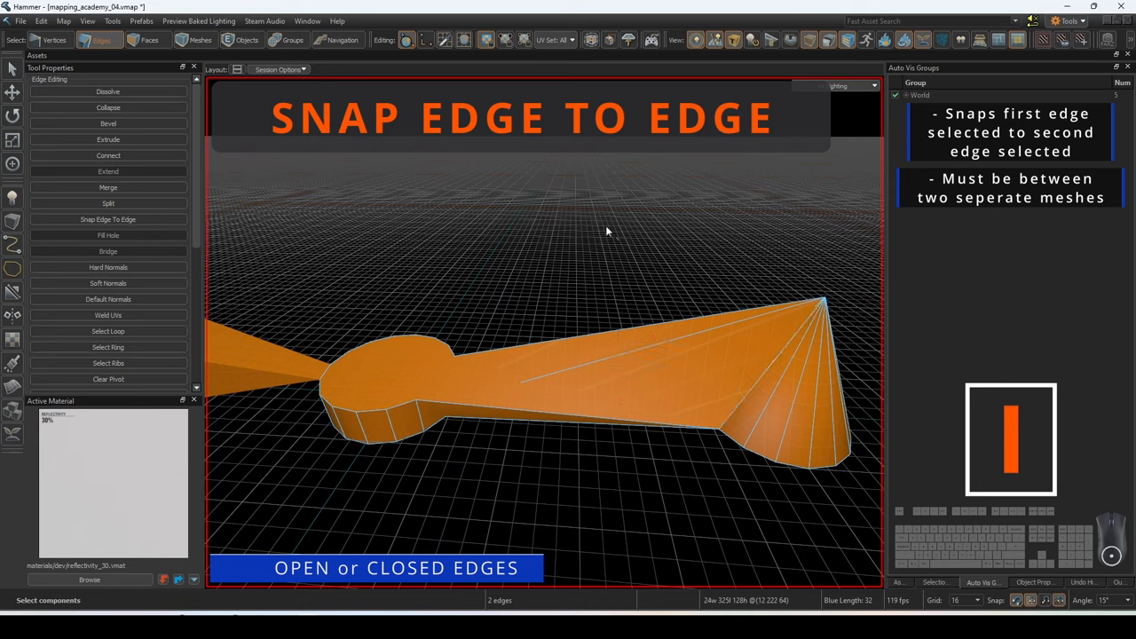
- Snap the chosen edge of one mesh onto an edge of the other mesh with Snap Edge To Edge
click(148, 39)
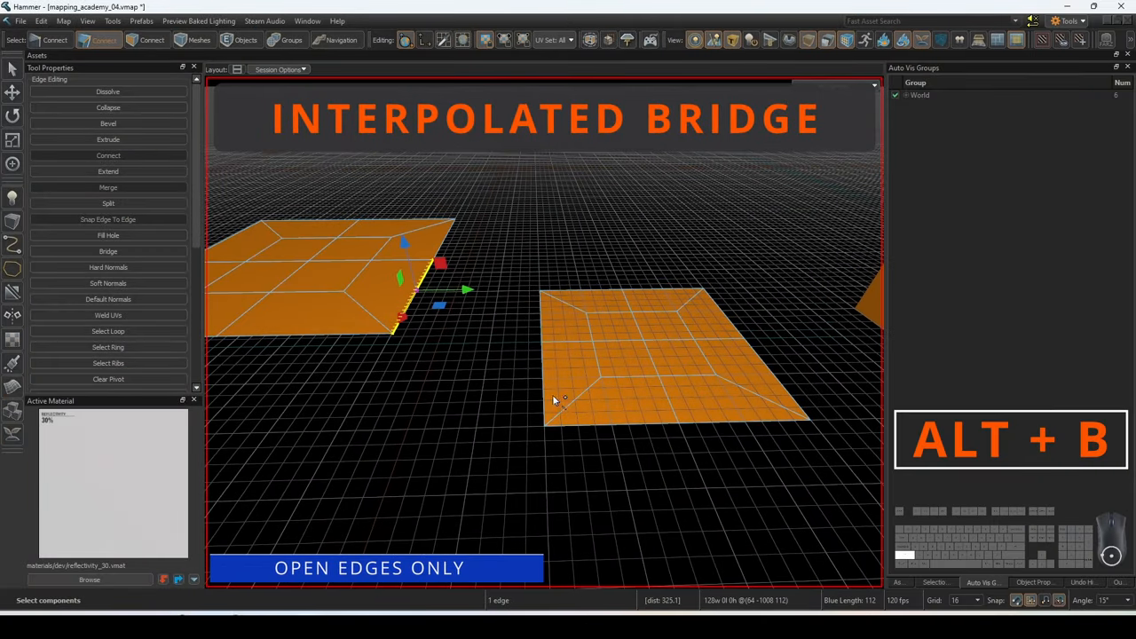
- Bridge the facing open edges of the two planes with an interpolated bridge and adjust its Steps
click(106, 252)
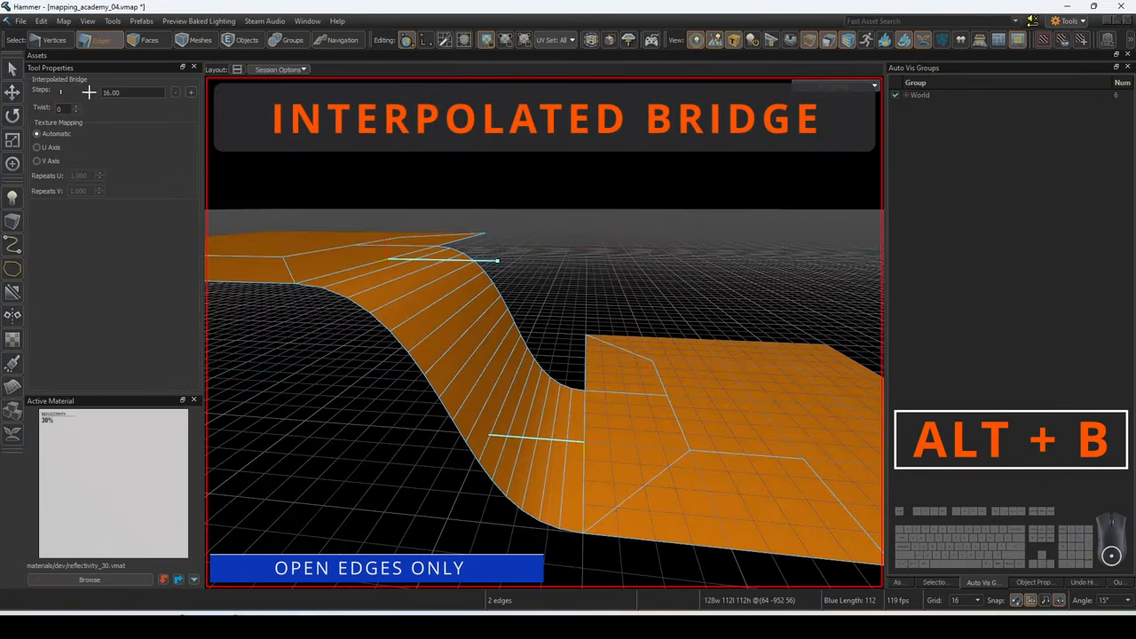
click(189, 89)
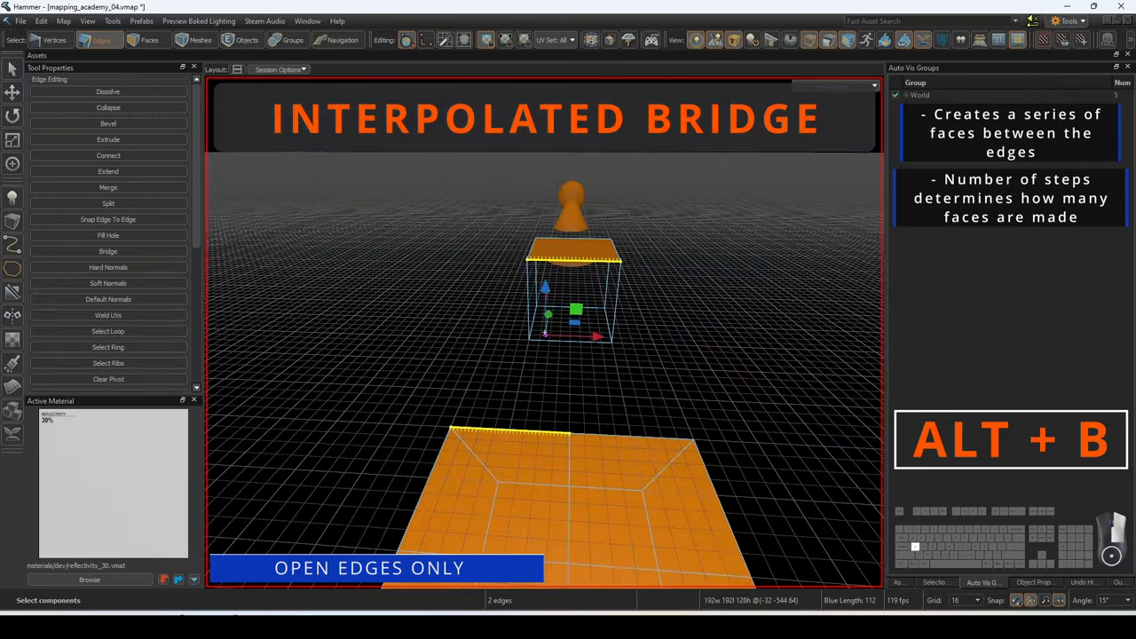
click(106, 252)
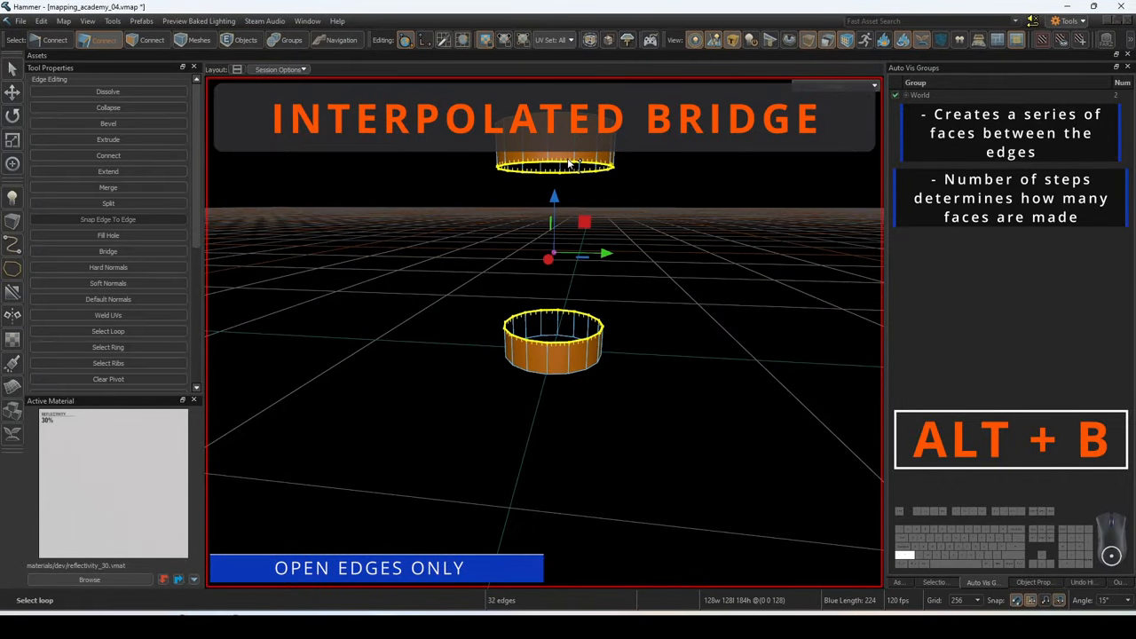
click(106, 252)
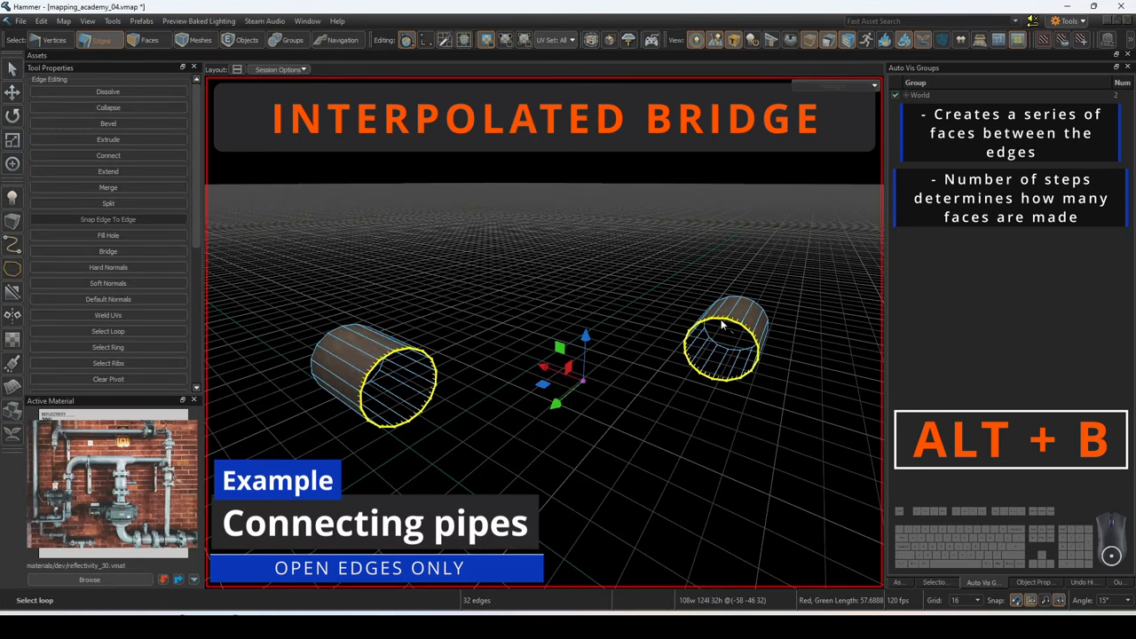
- Connect the two pipe openings and the road pieces with interpolated bridges
click(107, 252)
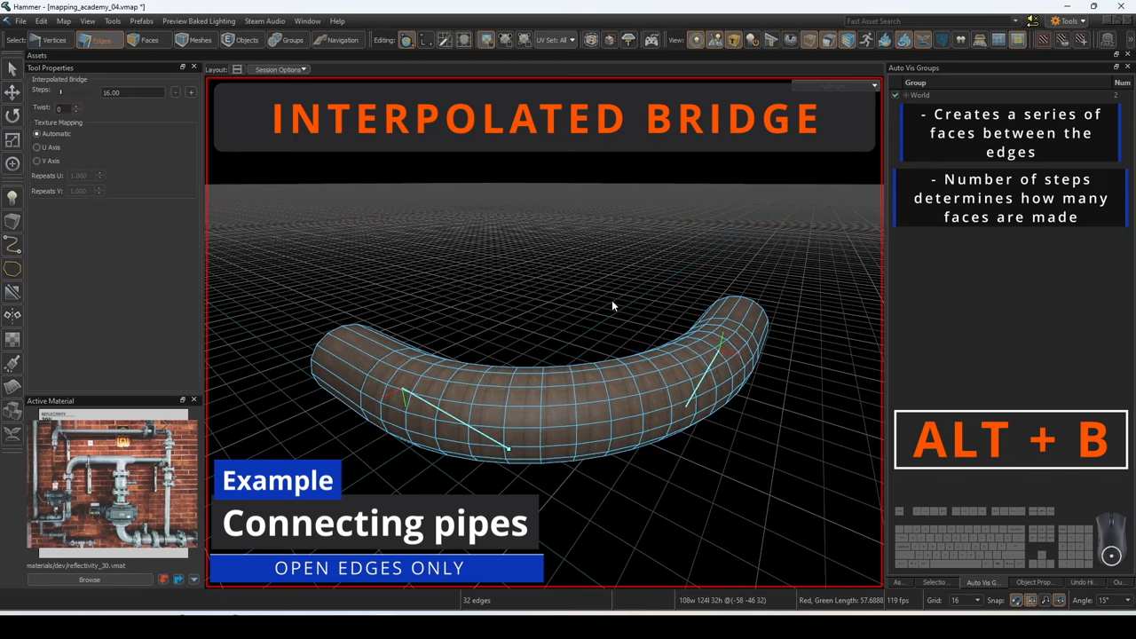
click(247, 39)
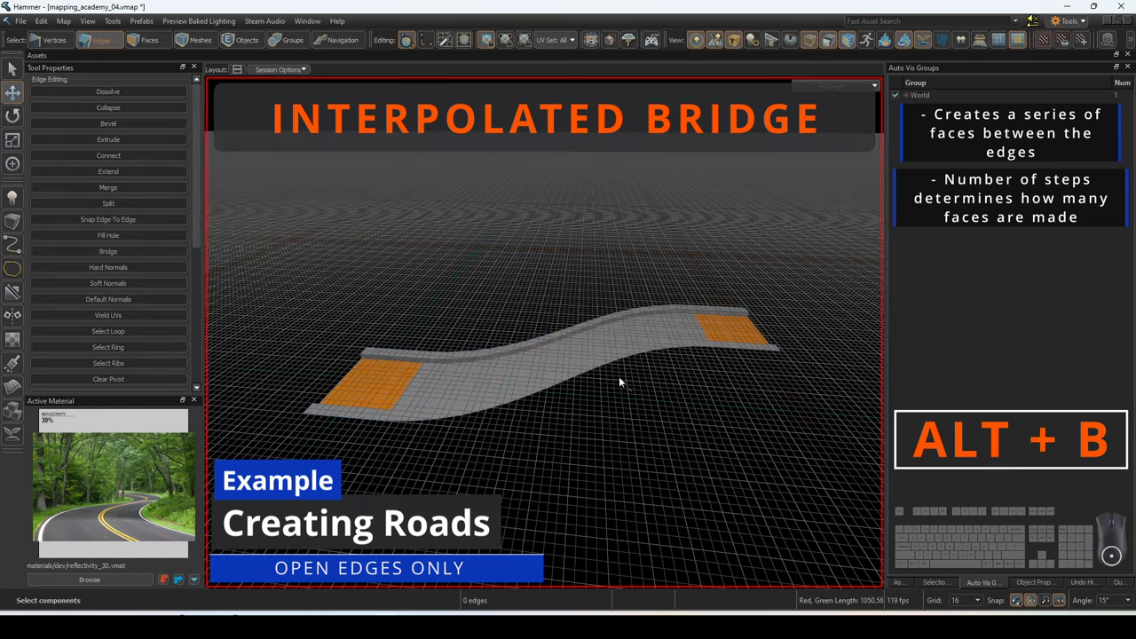
click(149, 39)
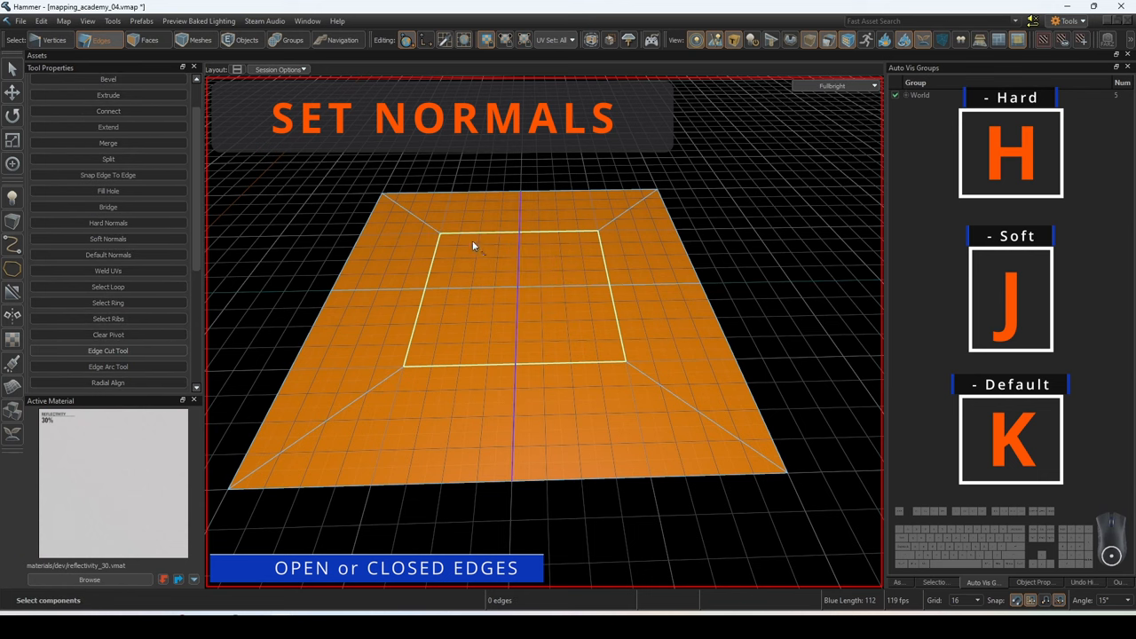
mouse_move(511, 274)
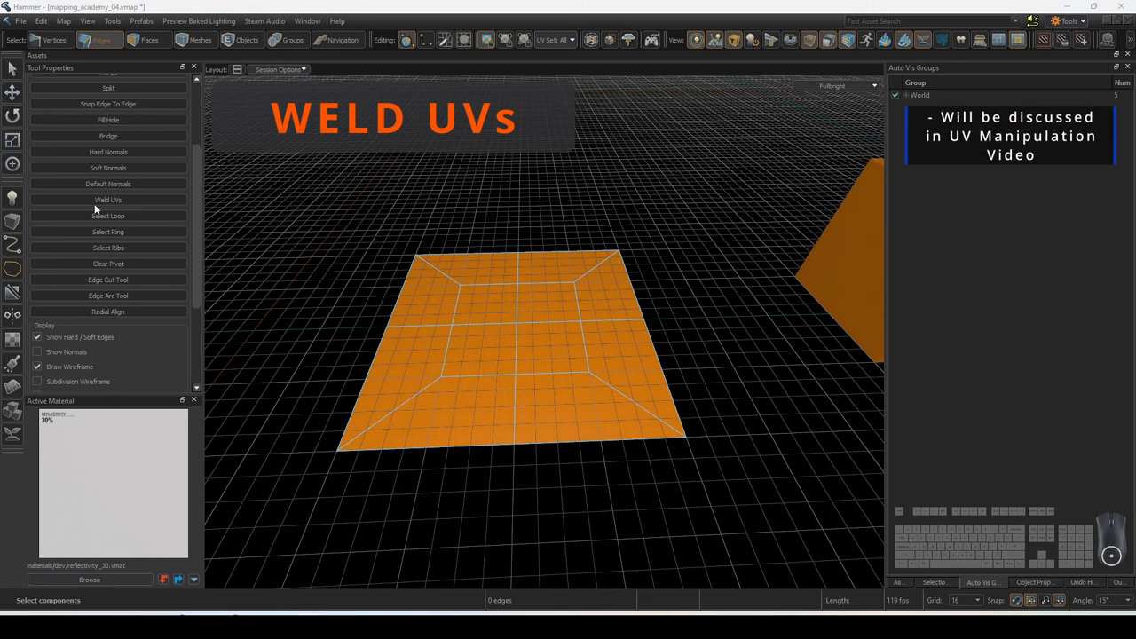
- Apply hard, soft or default normals to the plane's inner square of edges
click(533, 355)
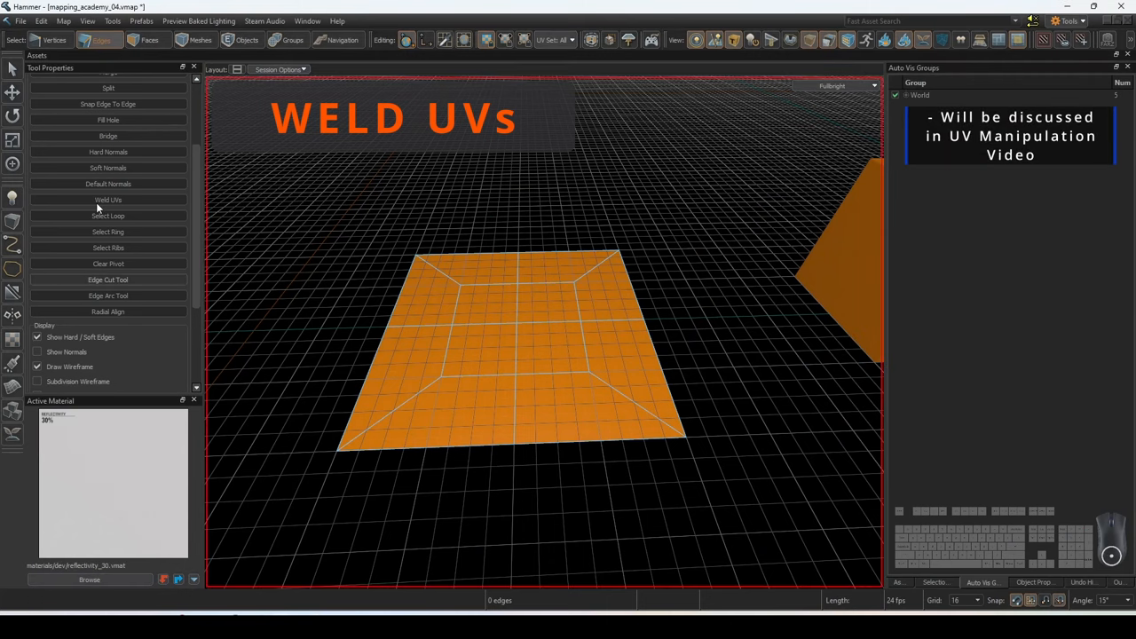
mouse_move(106, 199)
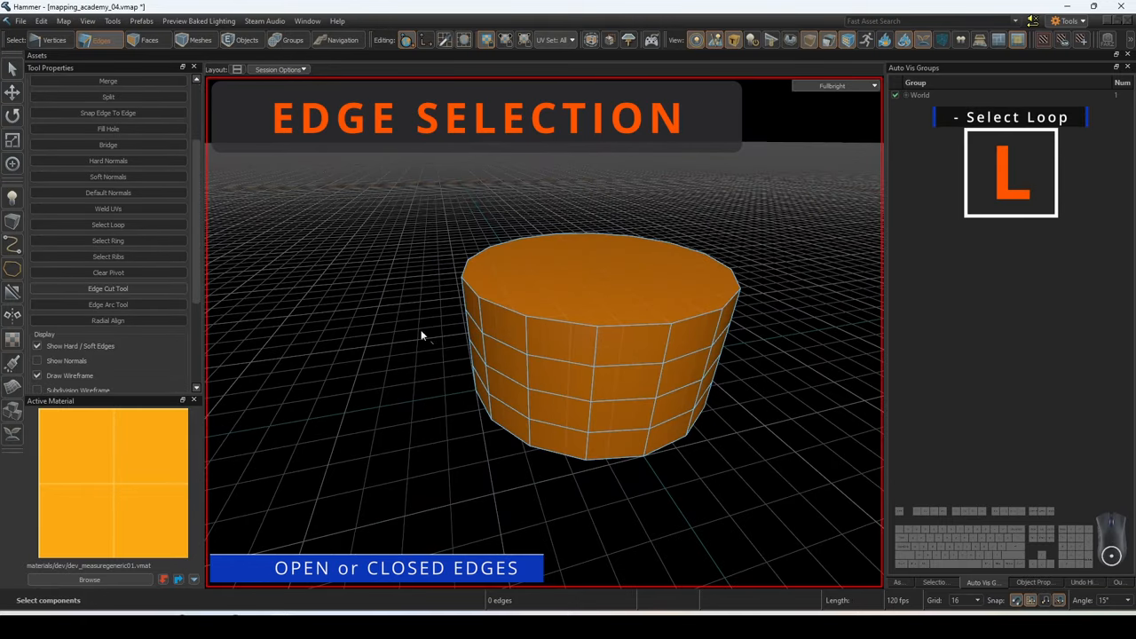
- Select the full edge loop around the top of the orange cylinder
click(582, 332)
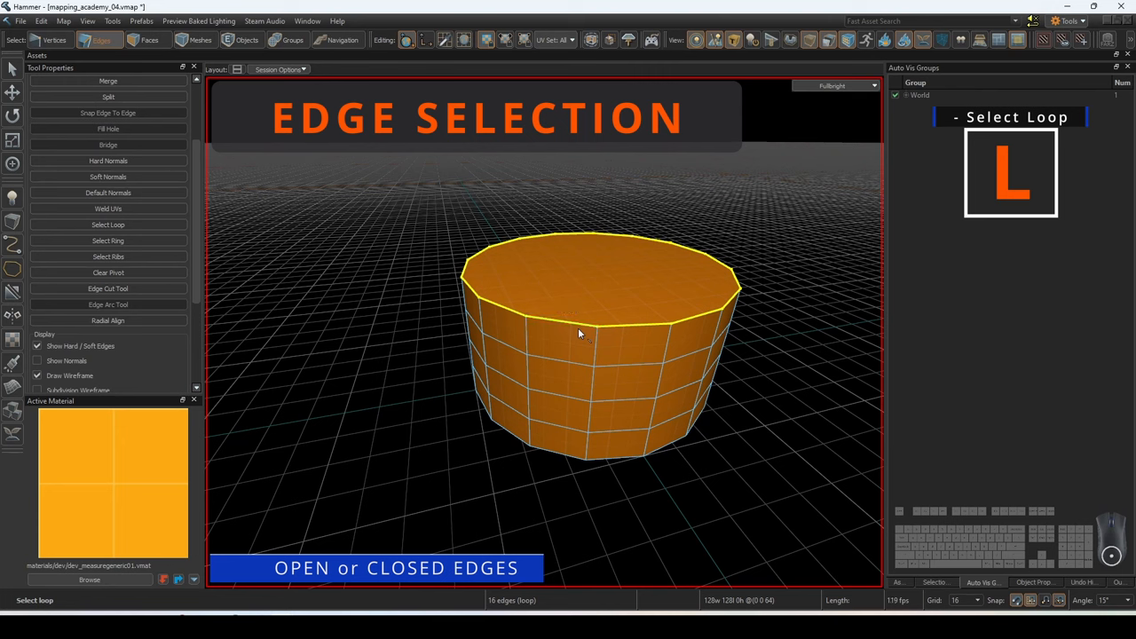
click(577, 333)
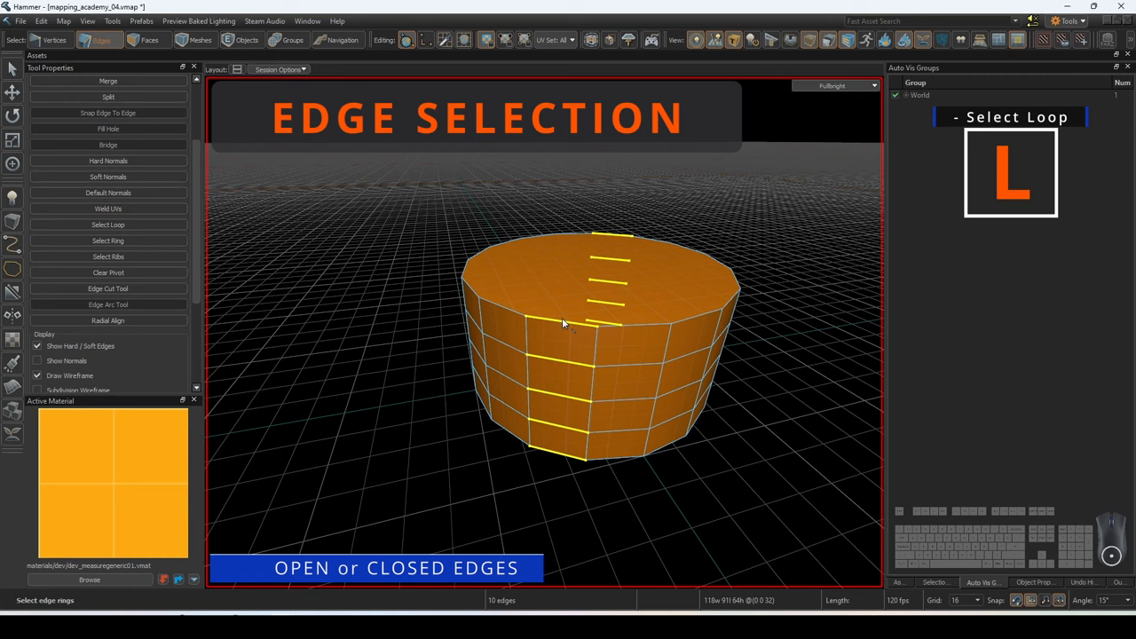
- Select the ring of vertical edges around the cylinder with G, then clear the selection
key(g)
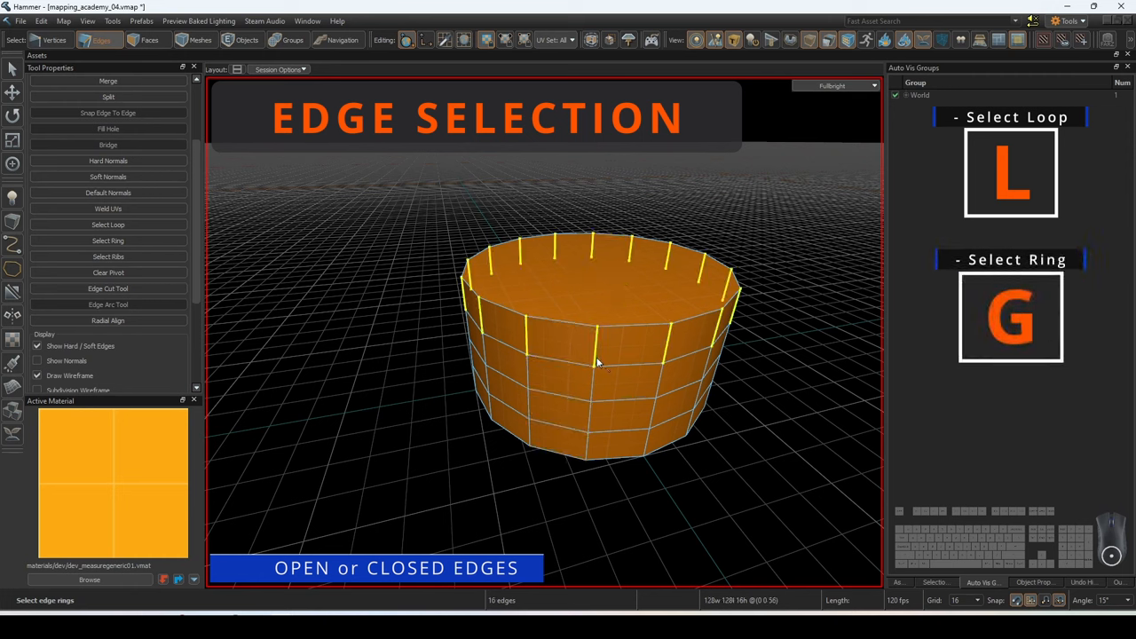
click(596, 355)
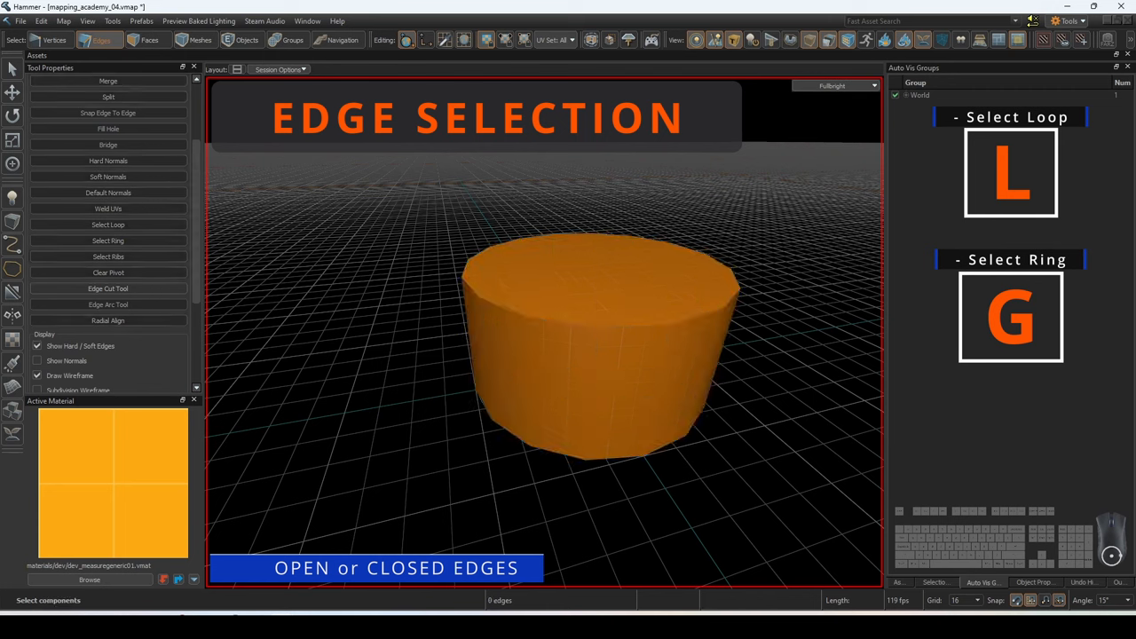
click(515, 373)
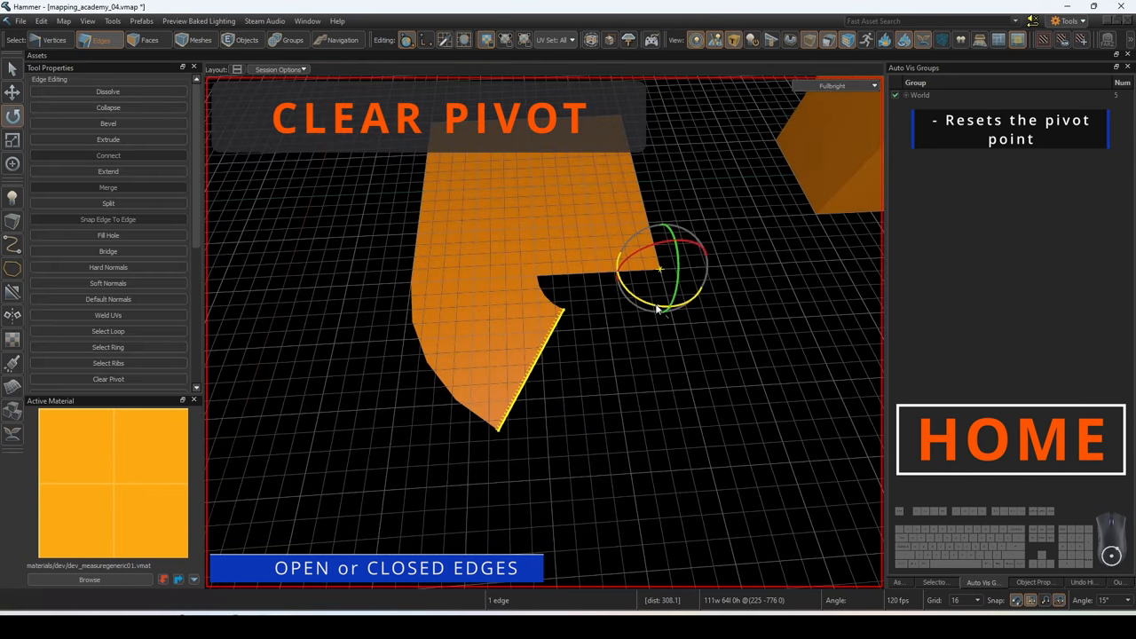
- Clear the pivot of the notched piece back to its default position
click(107, 380)
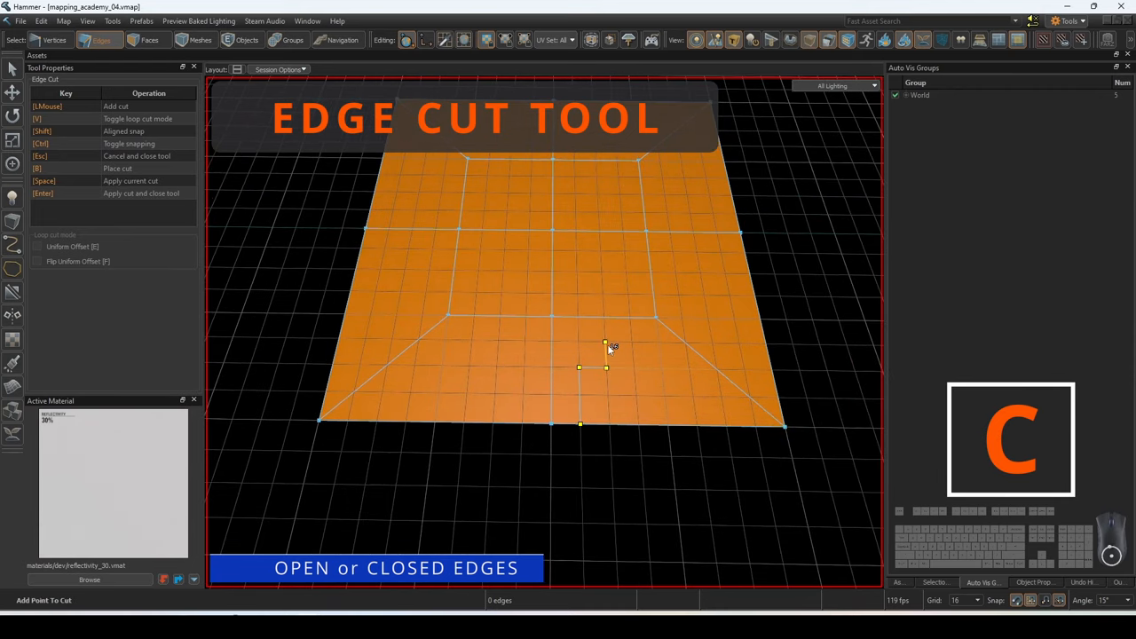
- Cut a new edge into the plane and a vertical cut down the wall with the Edge Cut Tool
click(635, 397)
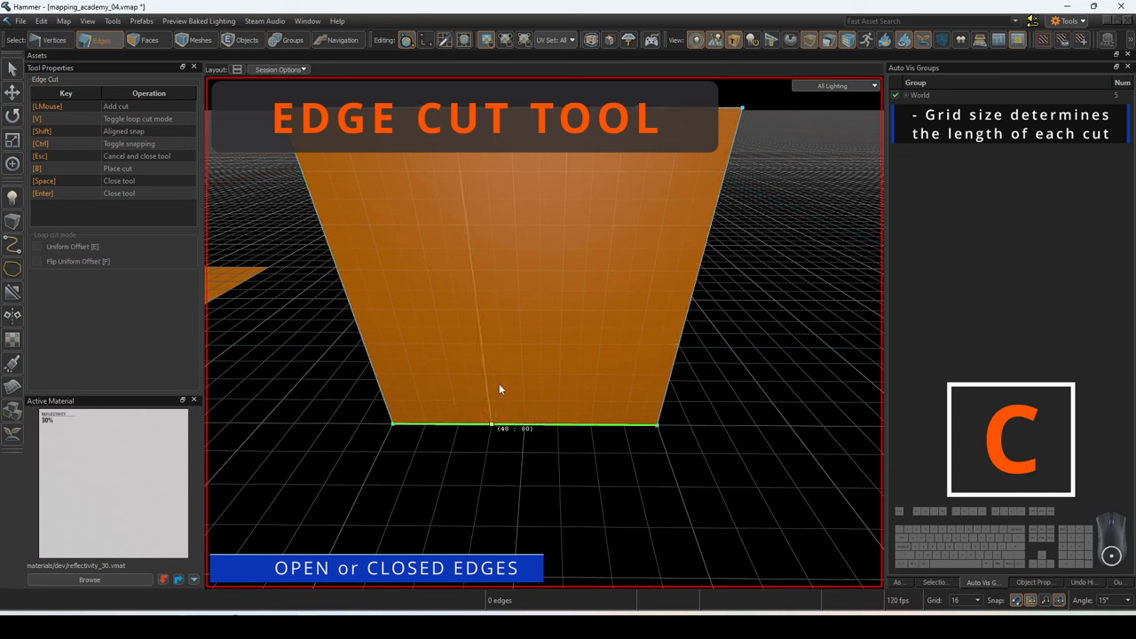
click(489, 426)
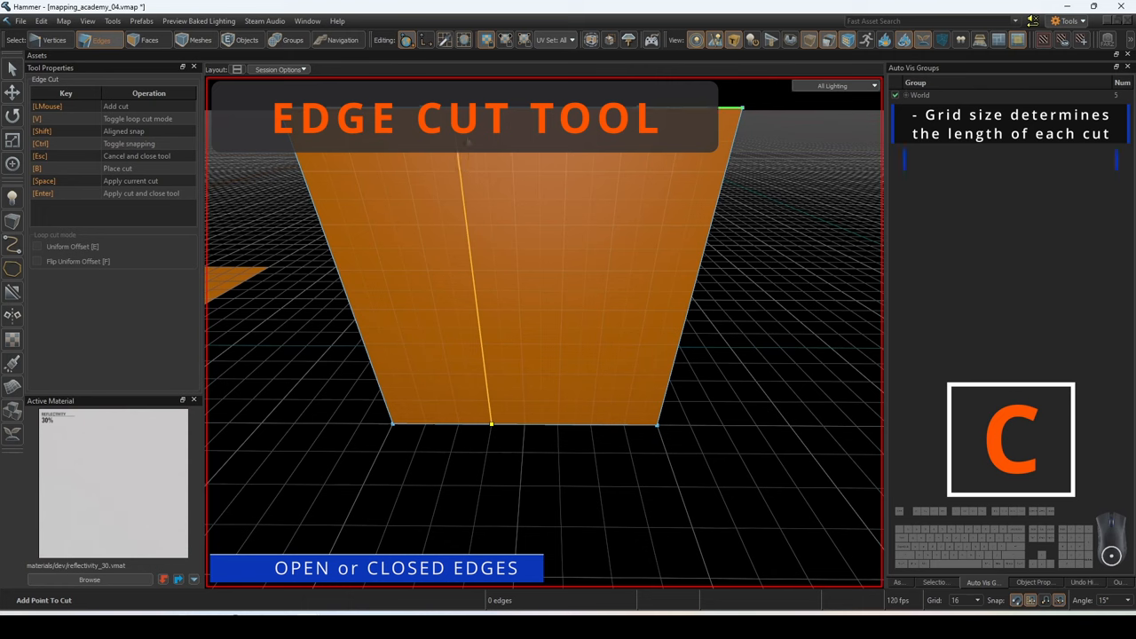
click(513, 169)
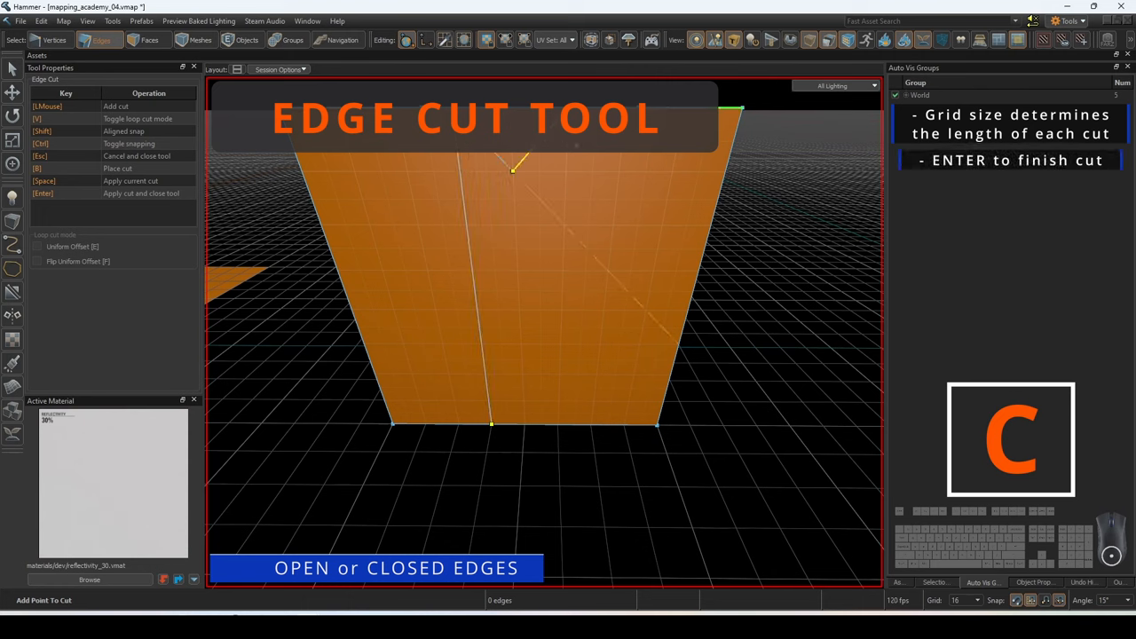
click(630, 401)
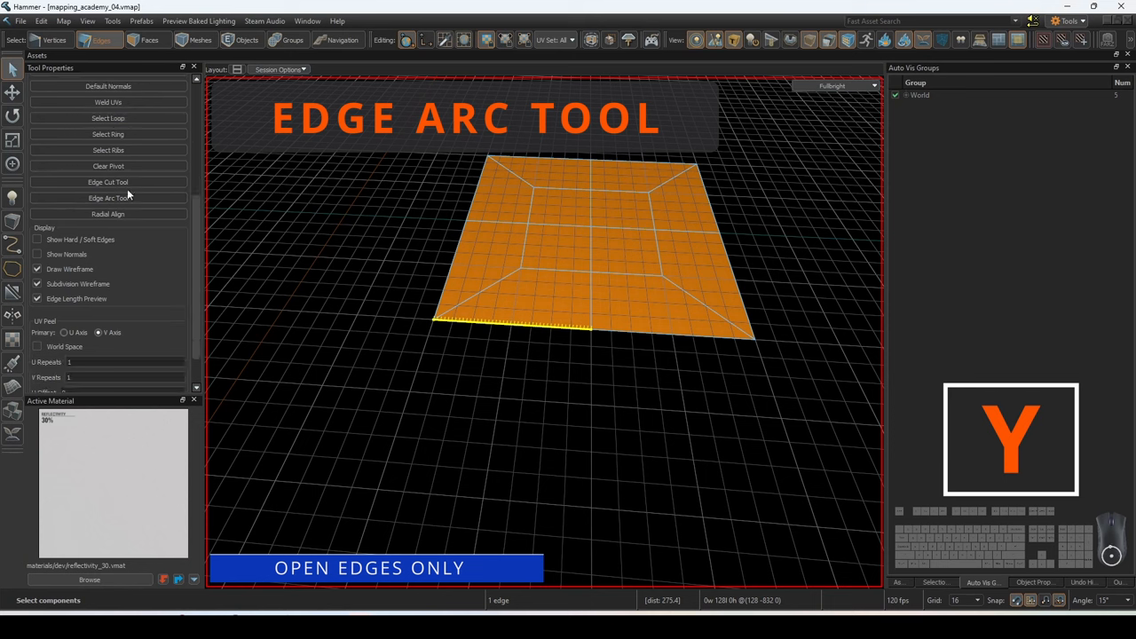
- Arc the plane's open edge into a half-circle and resize the wall arc with the gizmo
click(106, 199)
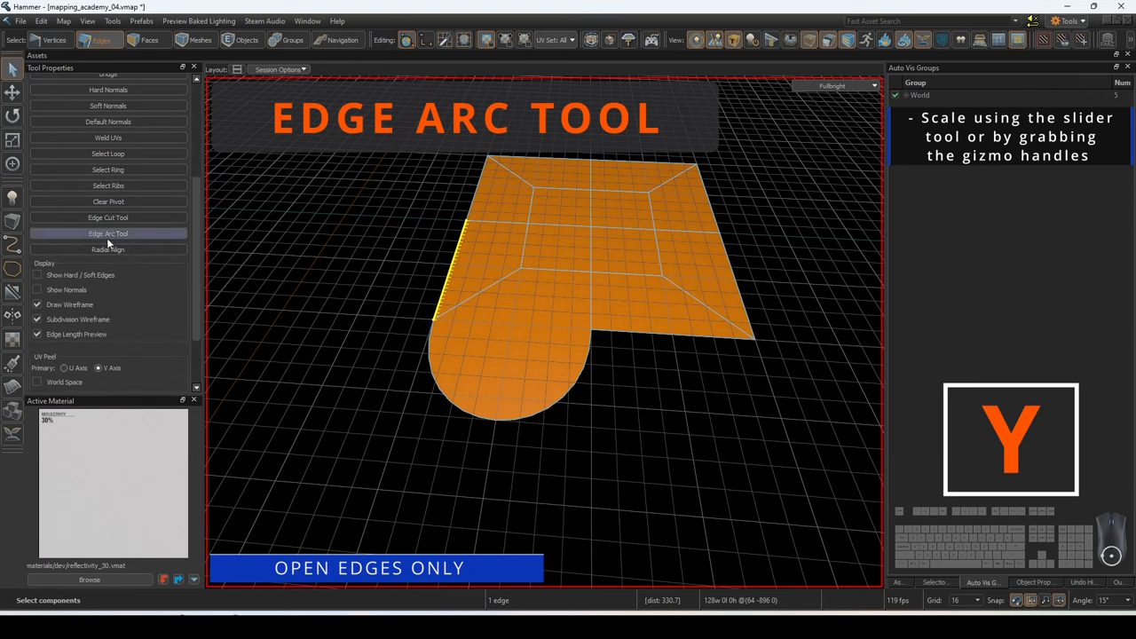
click(107, 235)
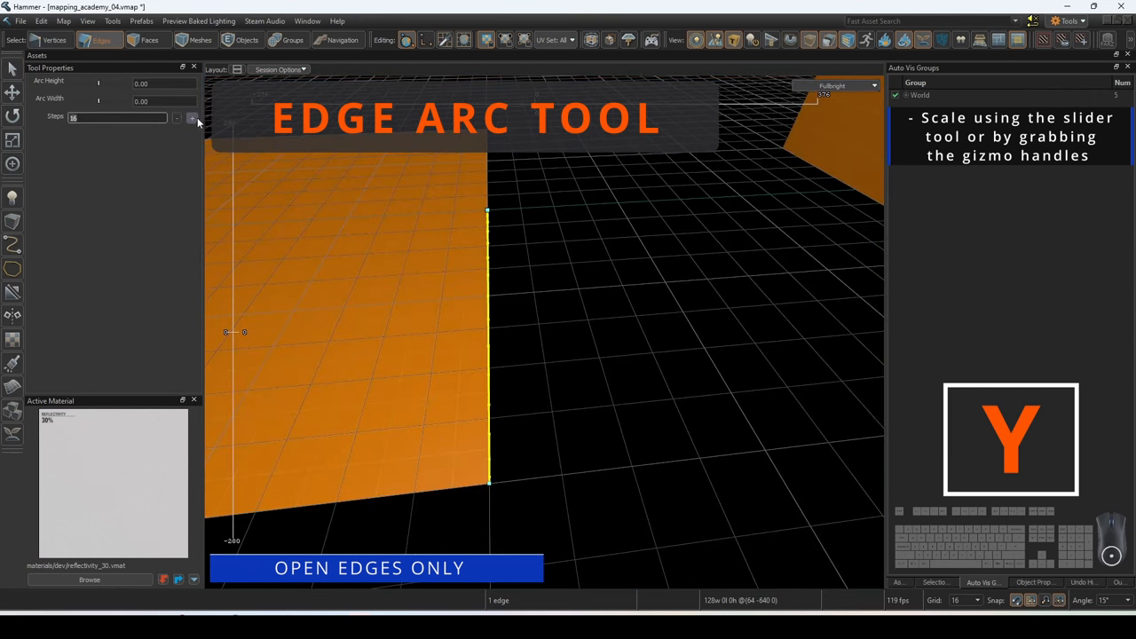
drag(488, 213, 772, 346)
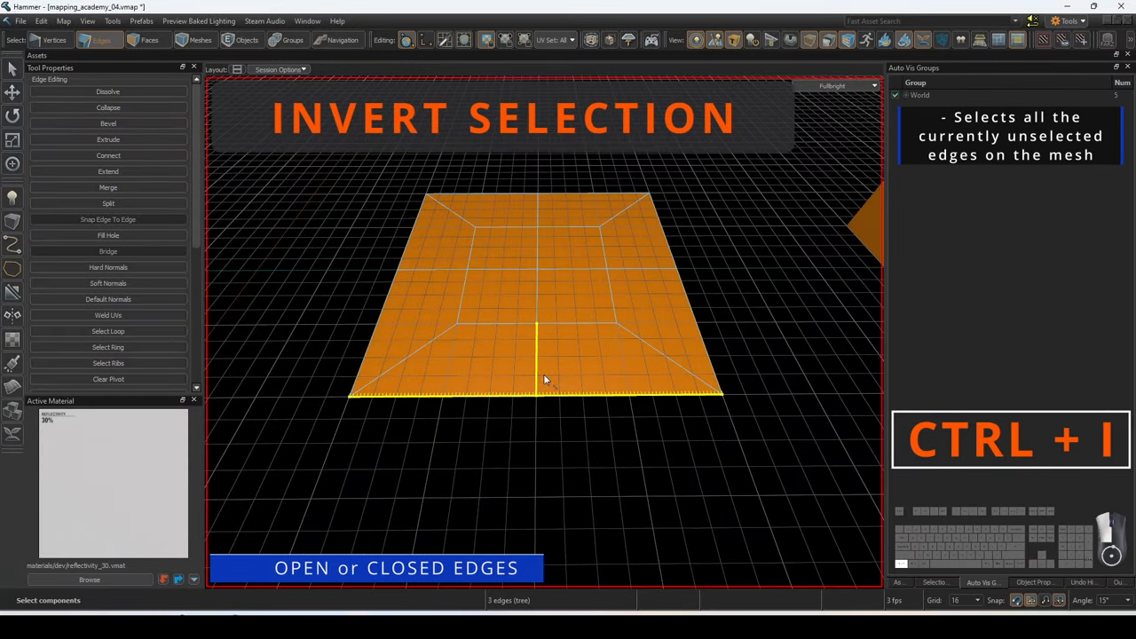
- Invert the edge selection so the plane's previously unselected edges become selected
right_click(546, 380)
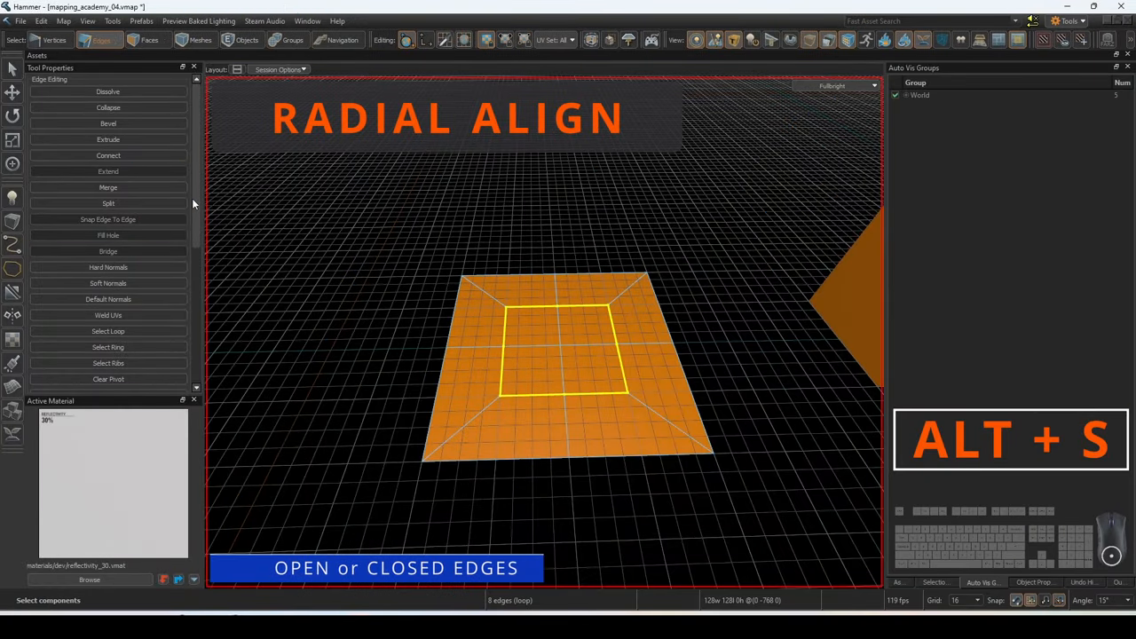
- Radial Align the plane's inner square edge loop into a circle, then reach the UV Peel title
click(107, 298)
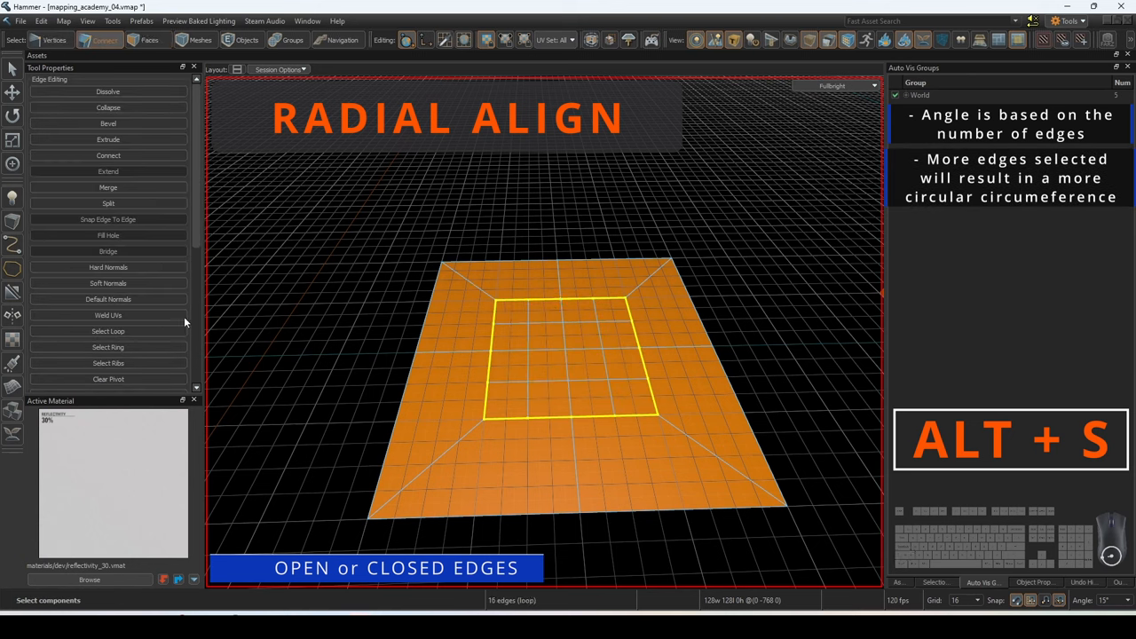
click(106, 248)
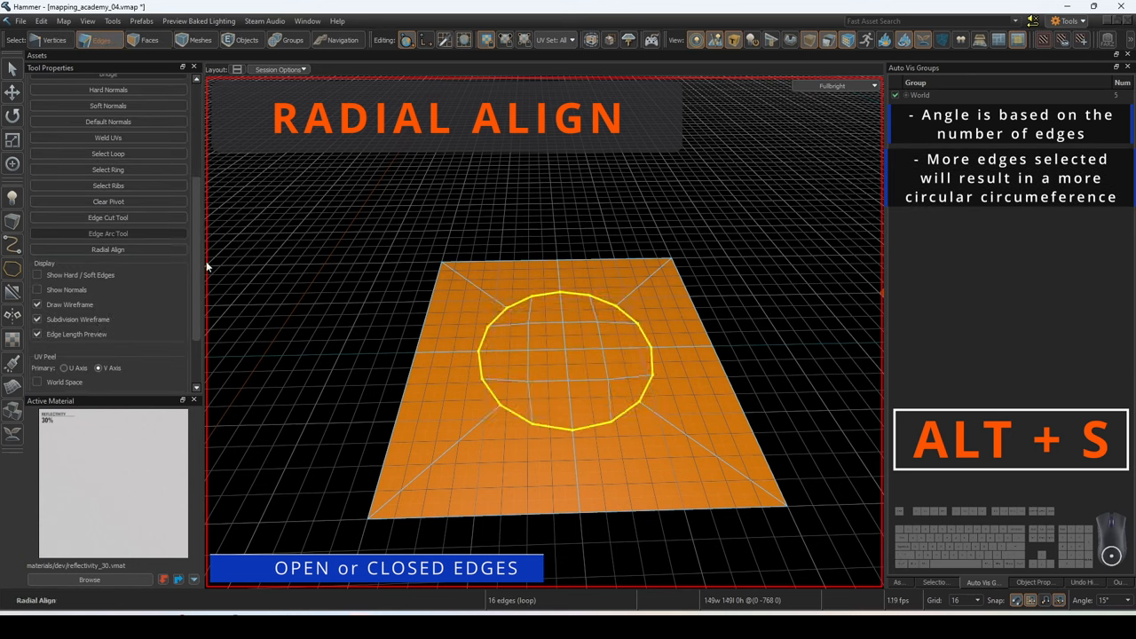
click(107, 153)
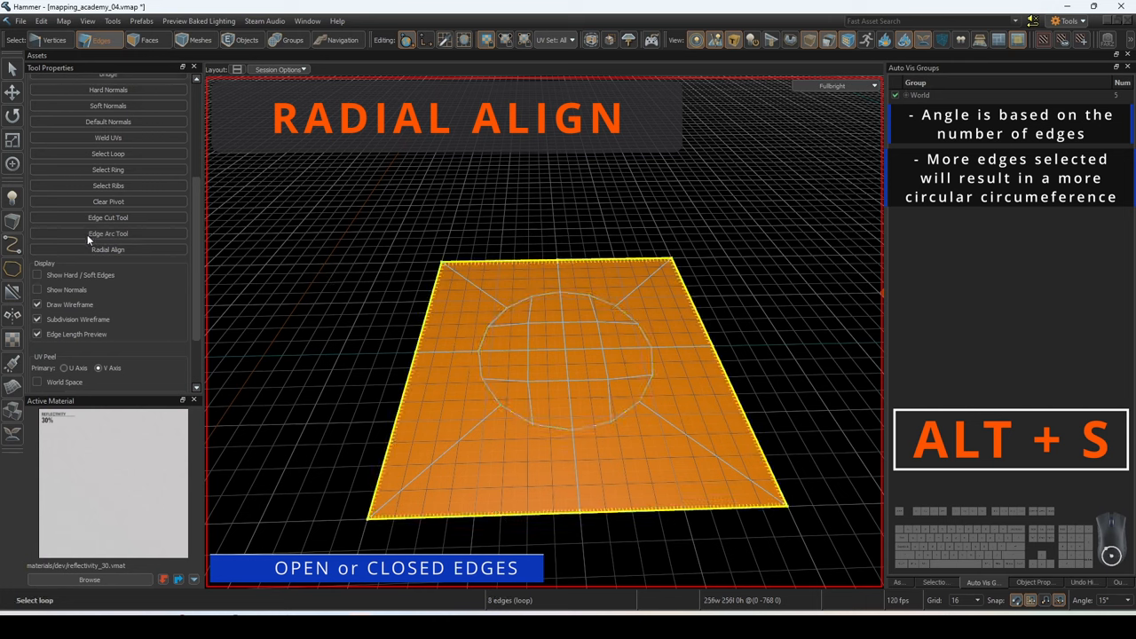
click(106, 248)
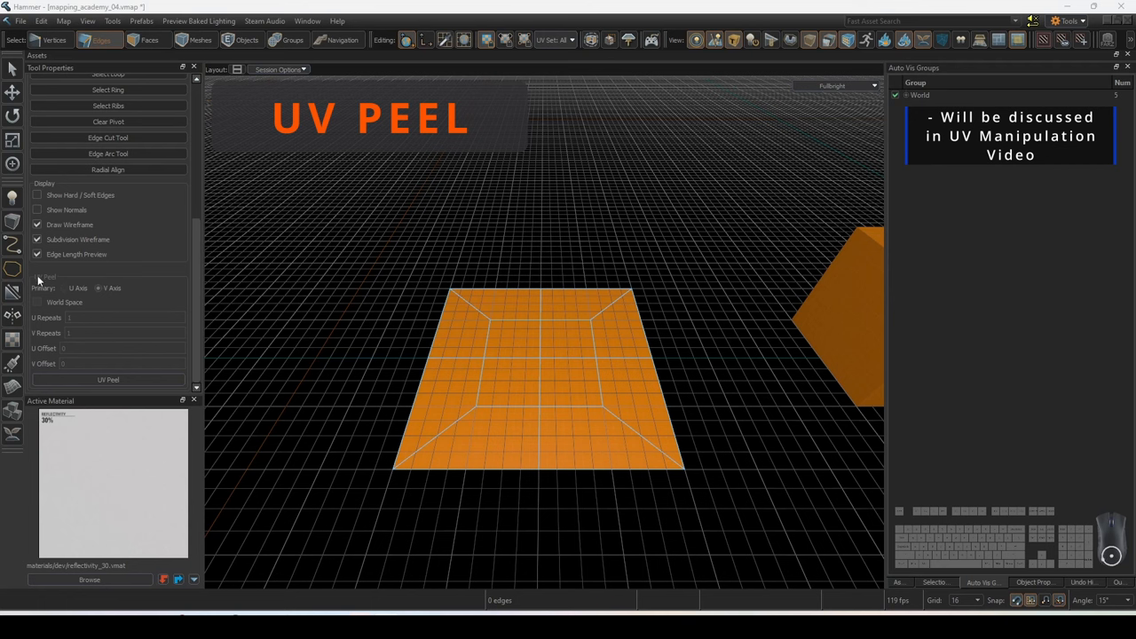
mouse_move(209, 336)
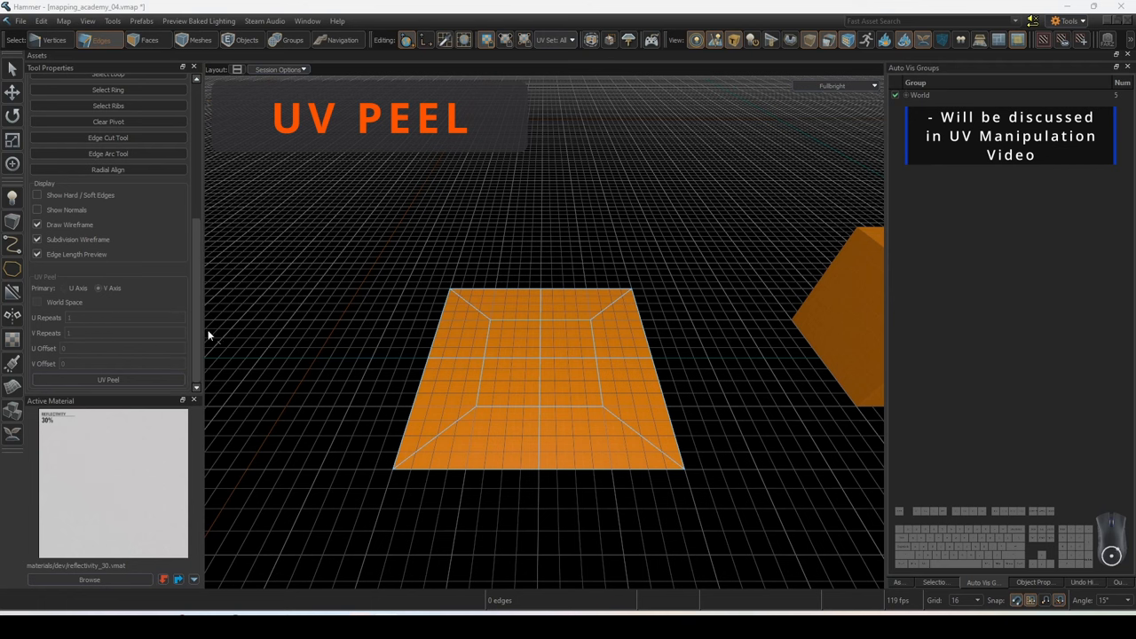